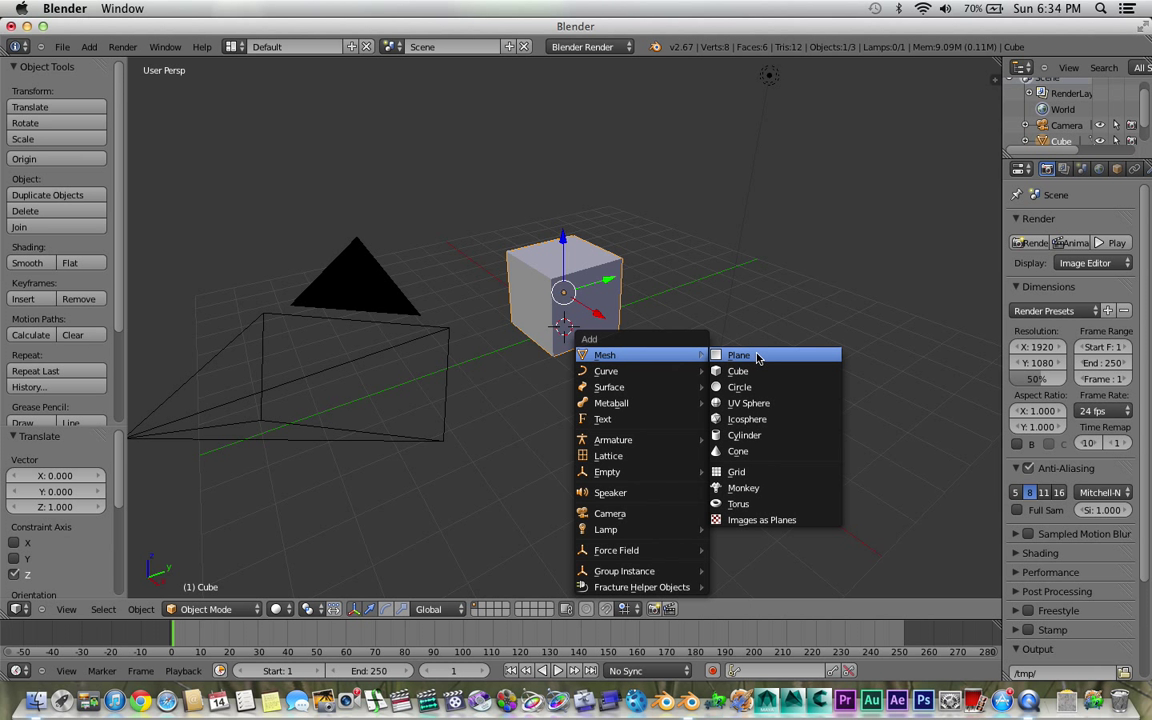
Add a ground plane under the cube and move it to a separate scene layer
left_click(738, 356)
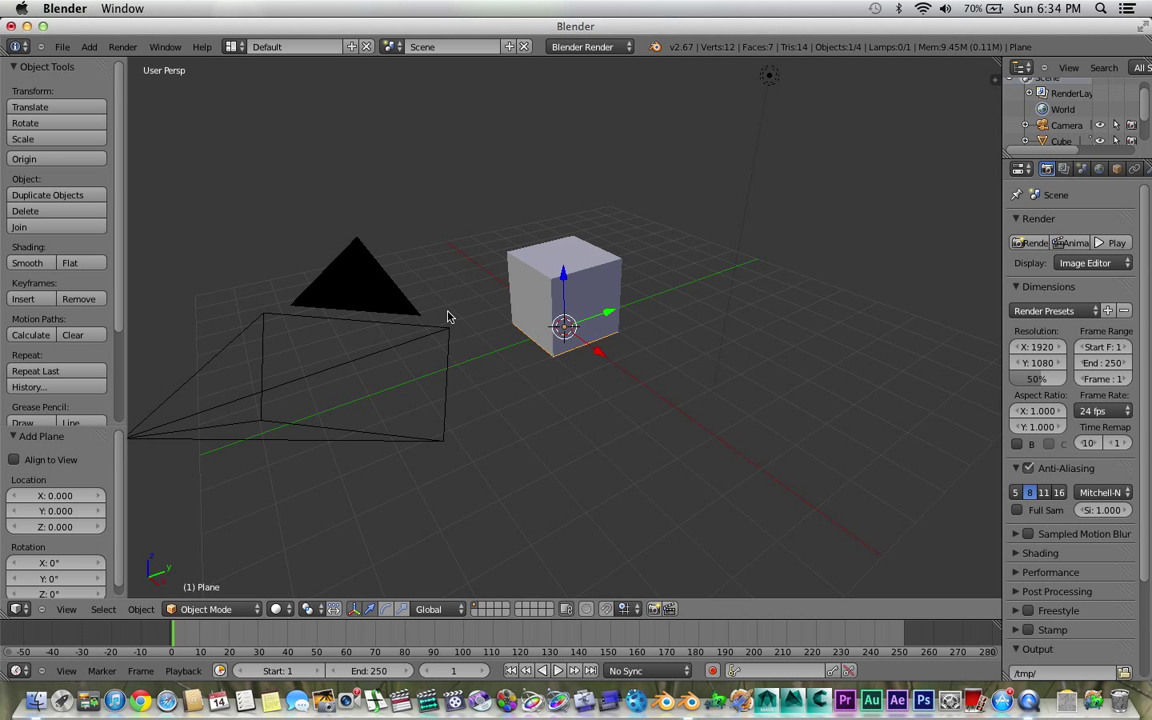
mouse_move(604, 316)
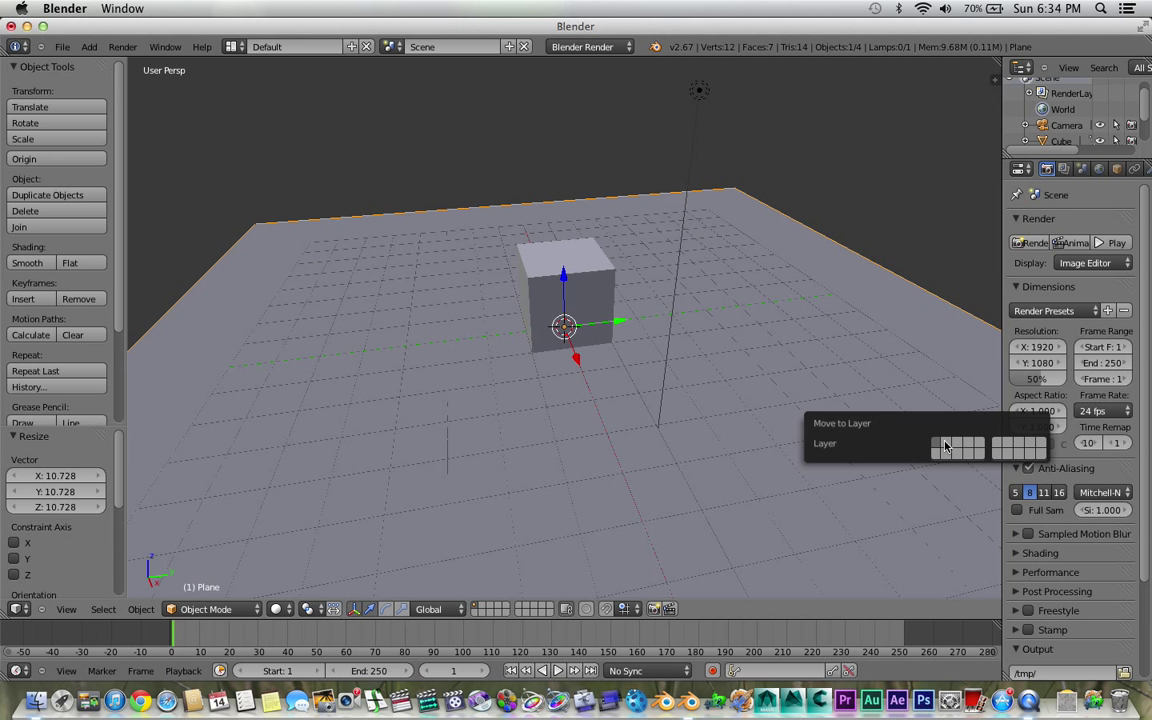
left_click(948, 446)
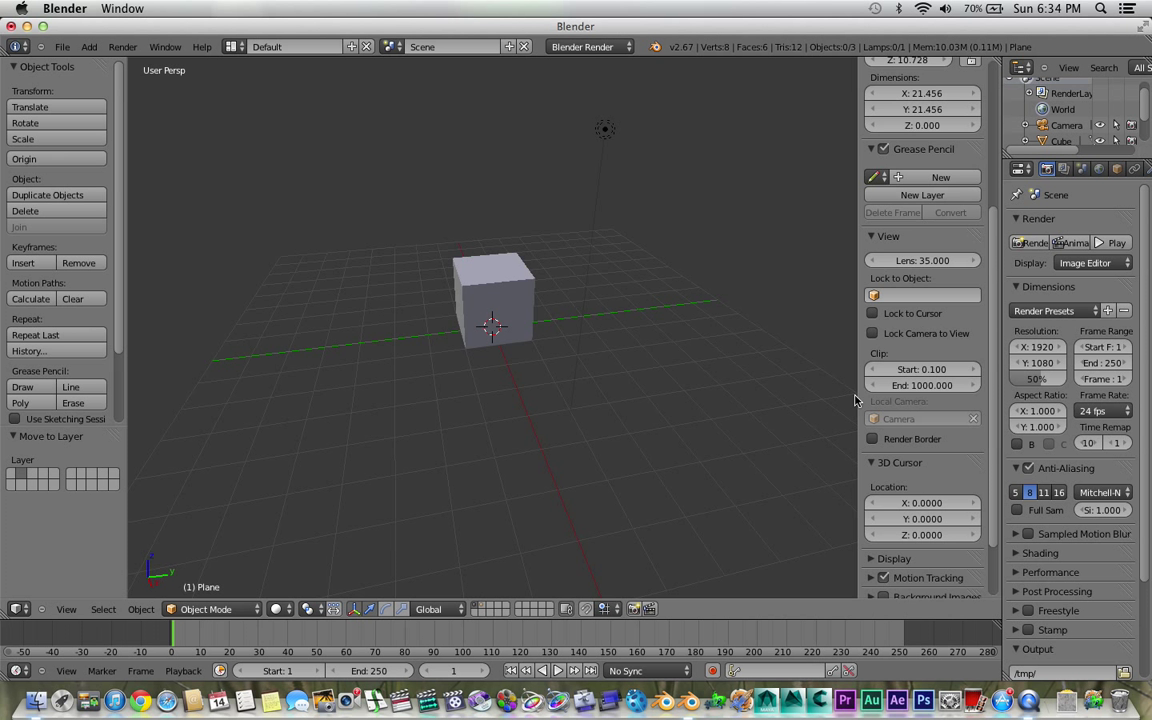
Select the lamp and change its type to Sun in the Lamp data settings
scroll("down", 3)
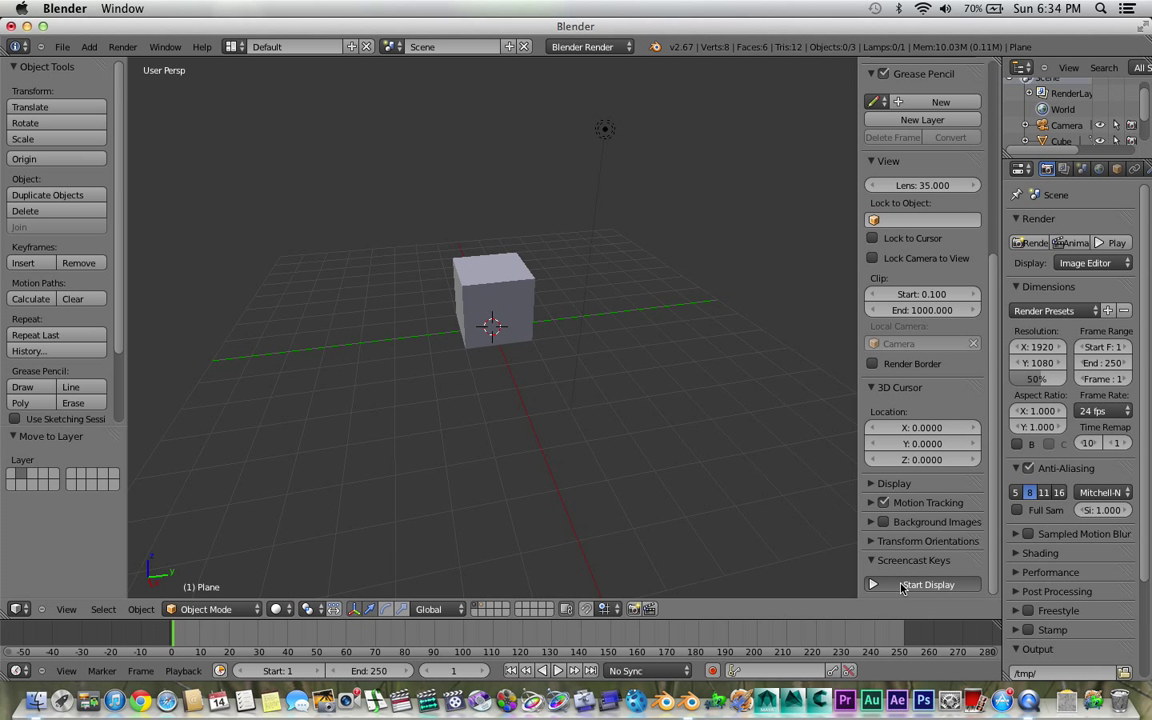
left_click(926, 584)
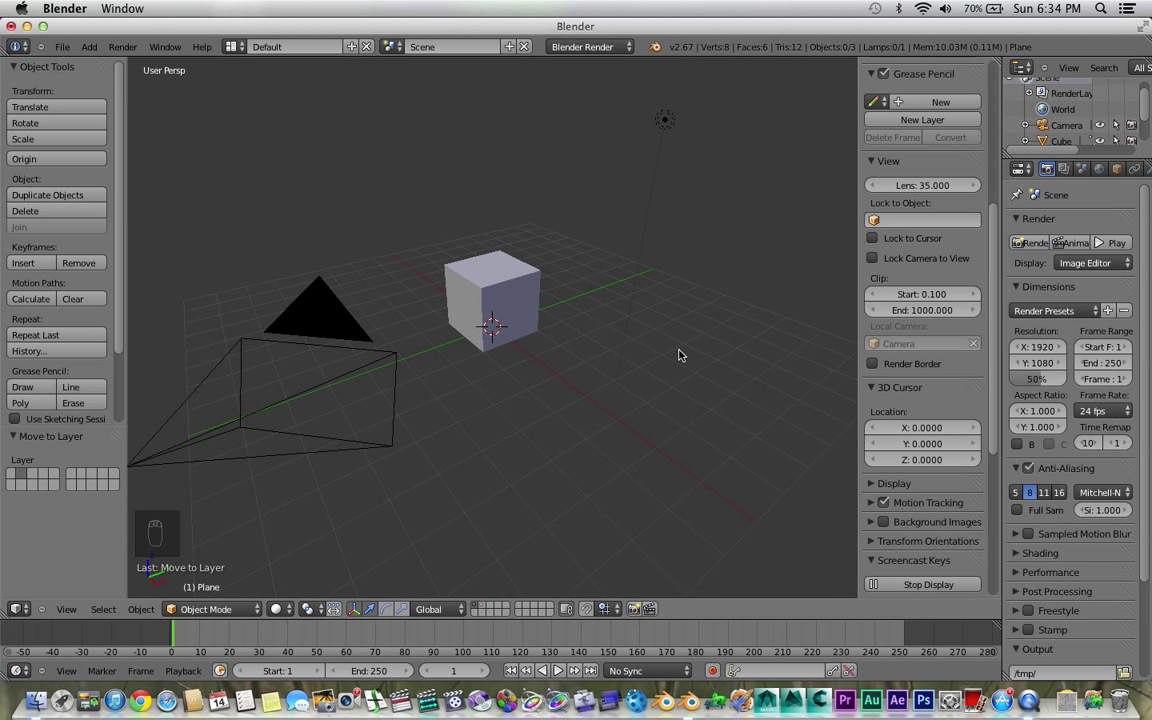
mouse_move(1072, 168)
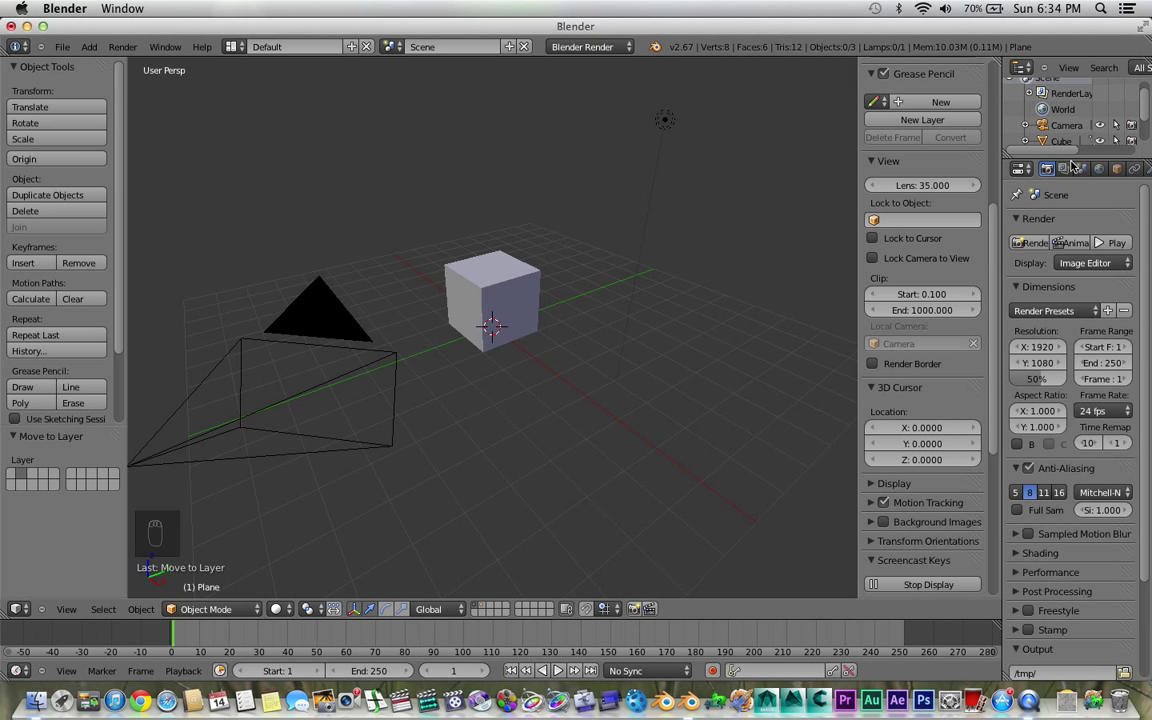
mouse_move(1064, 168)
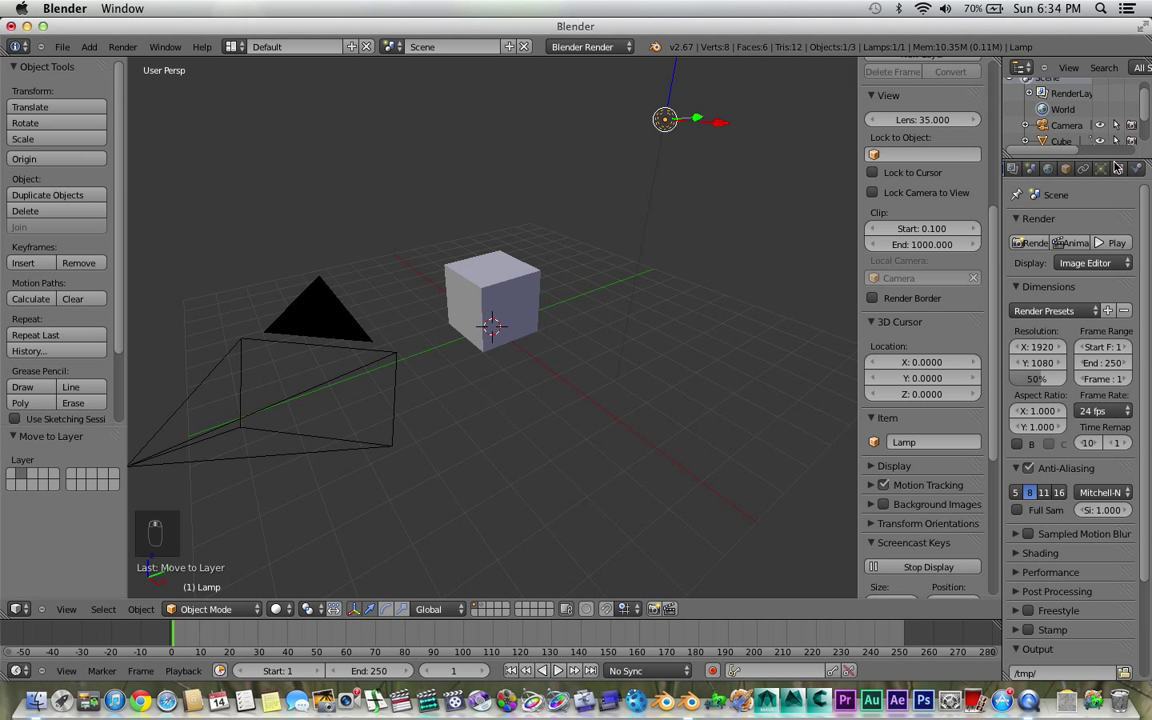
left_click(1100, 168)
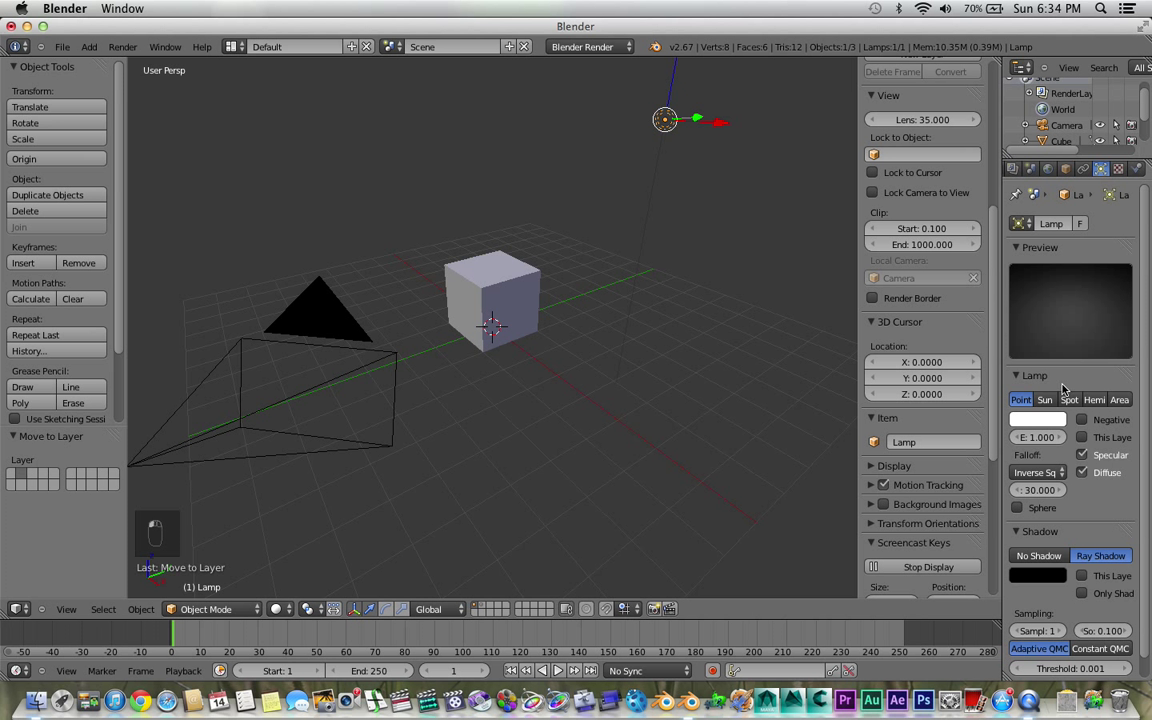
left_click(1044, 400)
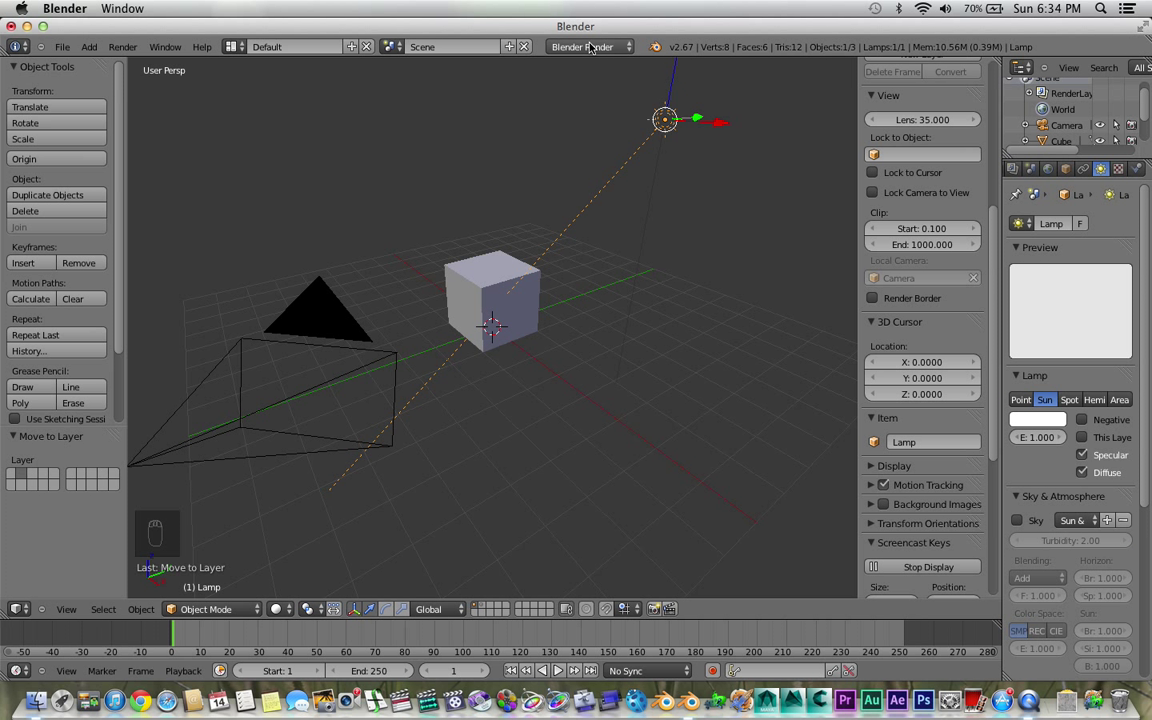
Set the render engine to Cycles and rename the render layer to 'cube'
left_click(588, 46)
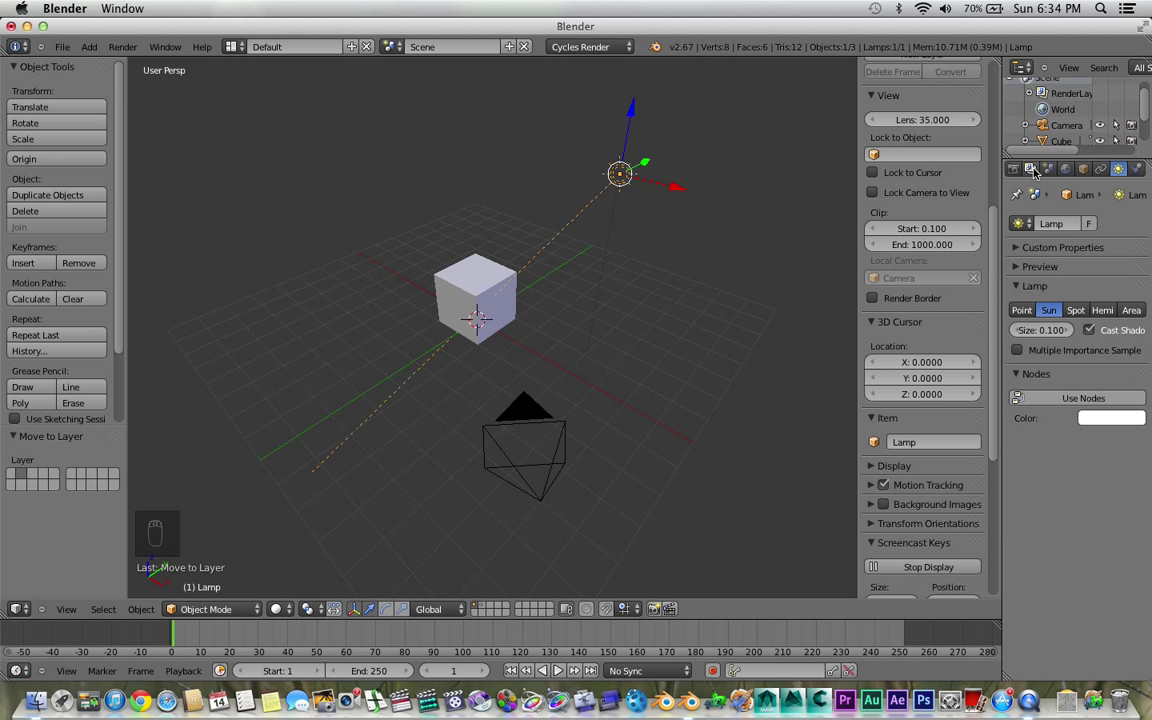
left_click(1032, 168)
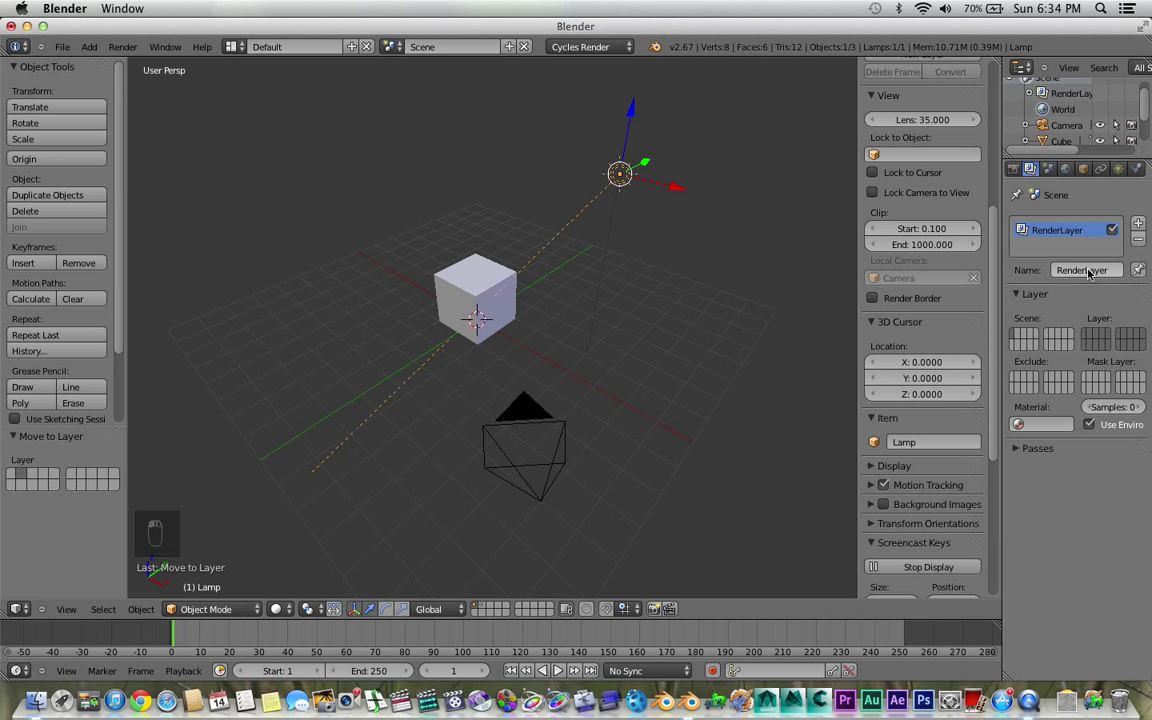
left_click(1084, 270)
type("cube")
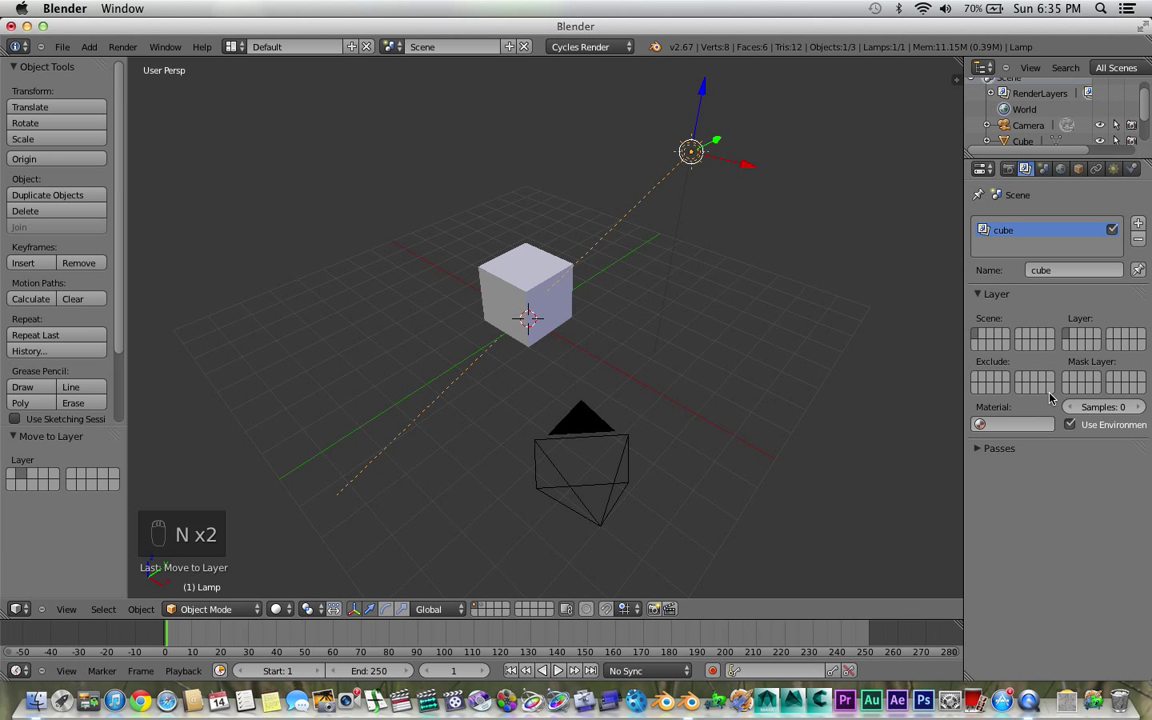
mouse_move(976, 336)
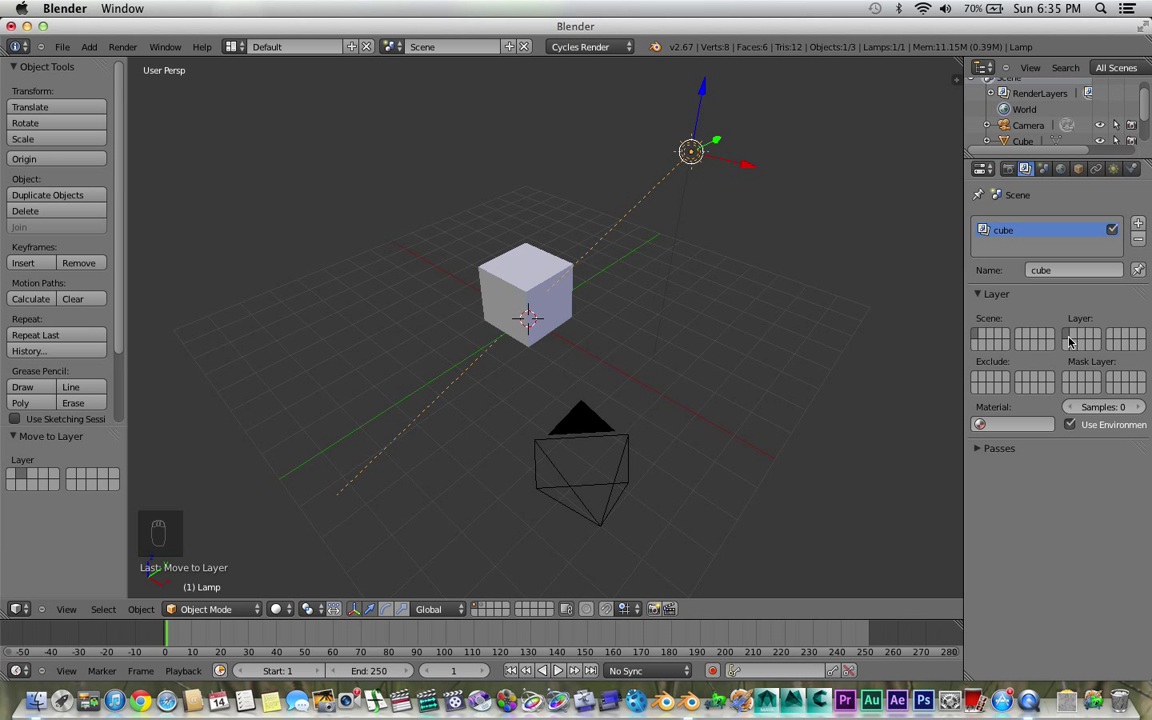
mouse_move(1116, 262)
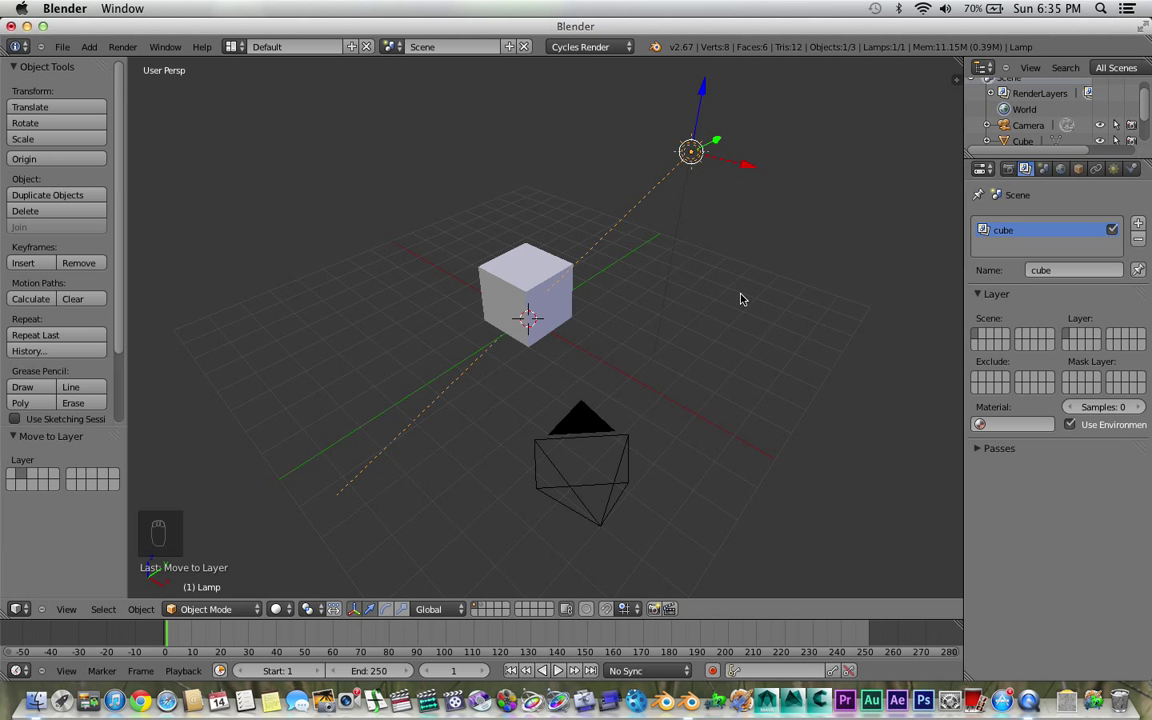
Add a second render layer and name it 'shadow ao'
left_click(1138, 228)
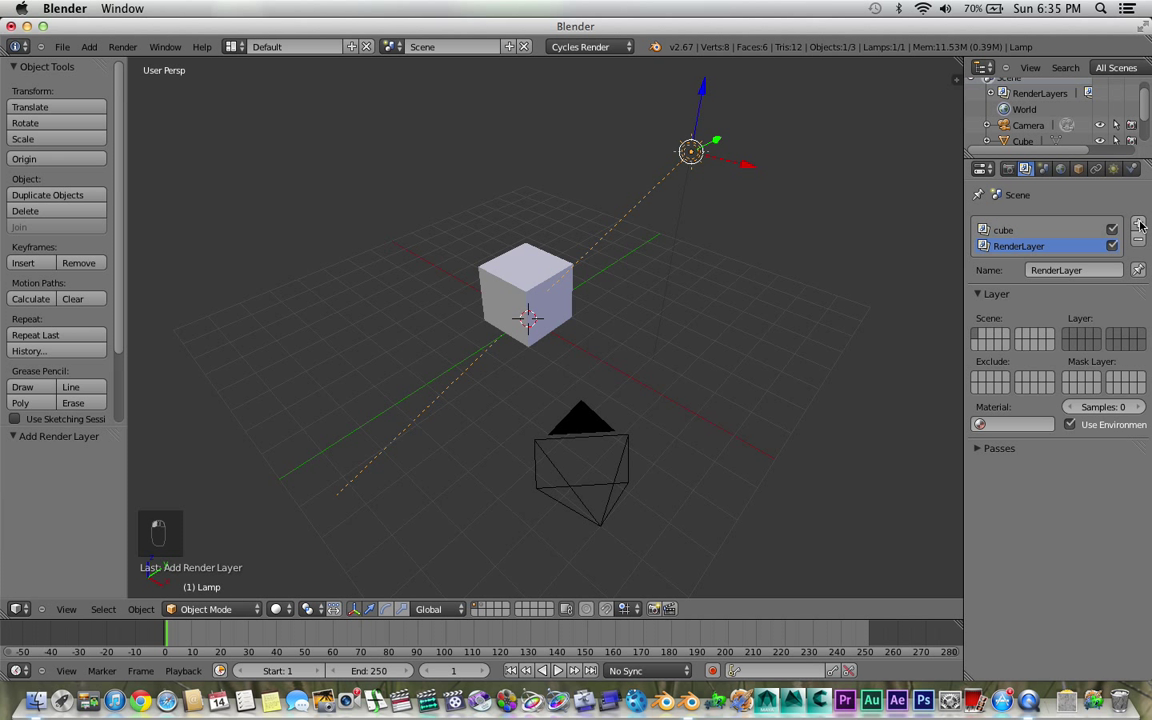
left_click(1072, 270)
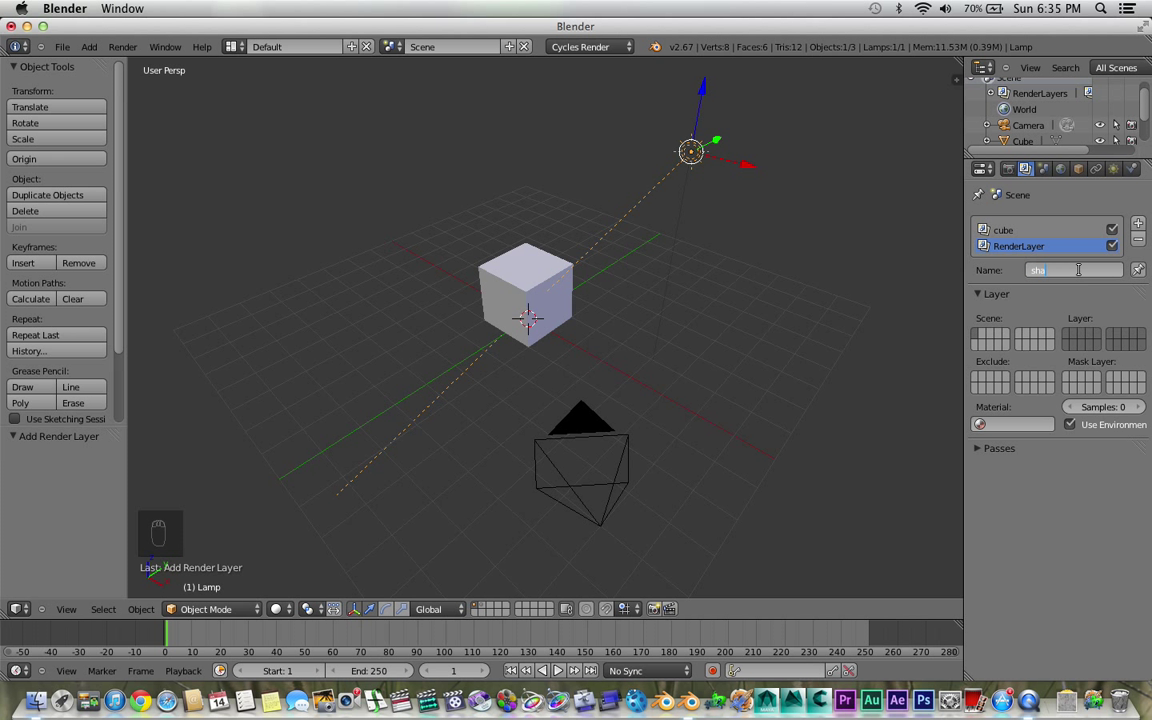
type("shadow ao")
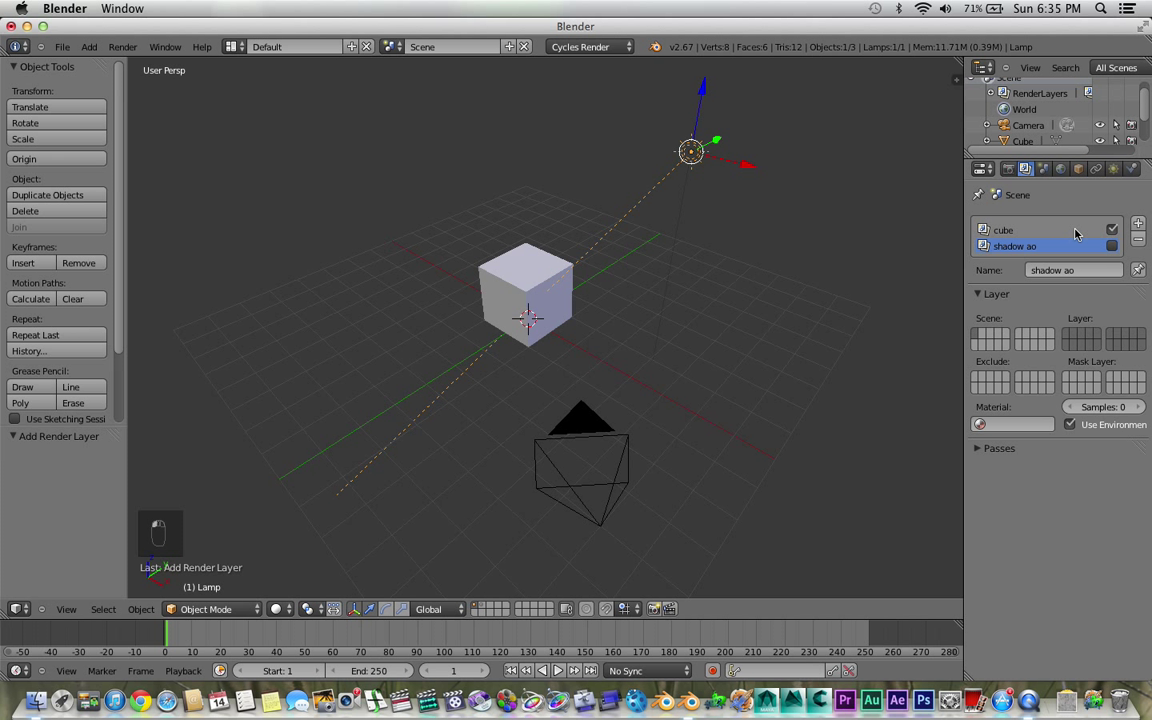
mouse_move(1052, 256)
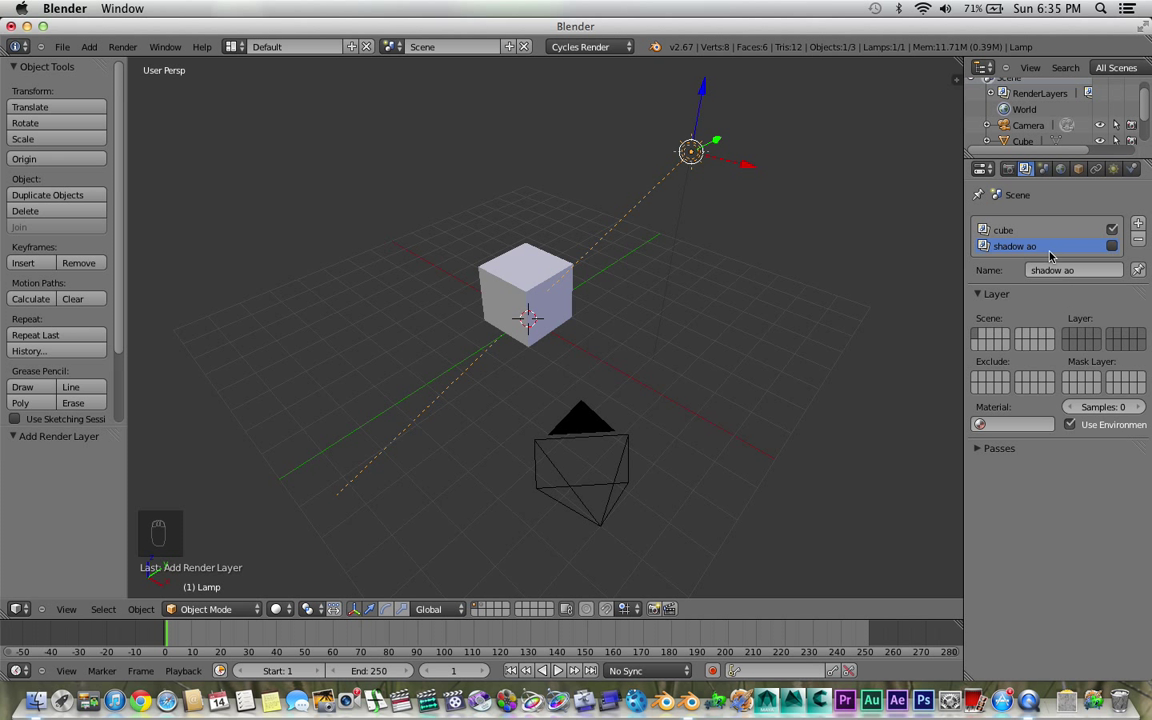
Switch between the cube and shadow ao render layers, ending on cube for rendering
left_click(1004, 230)
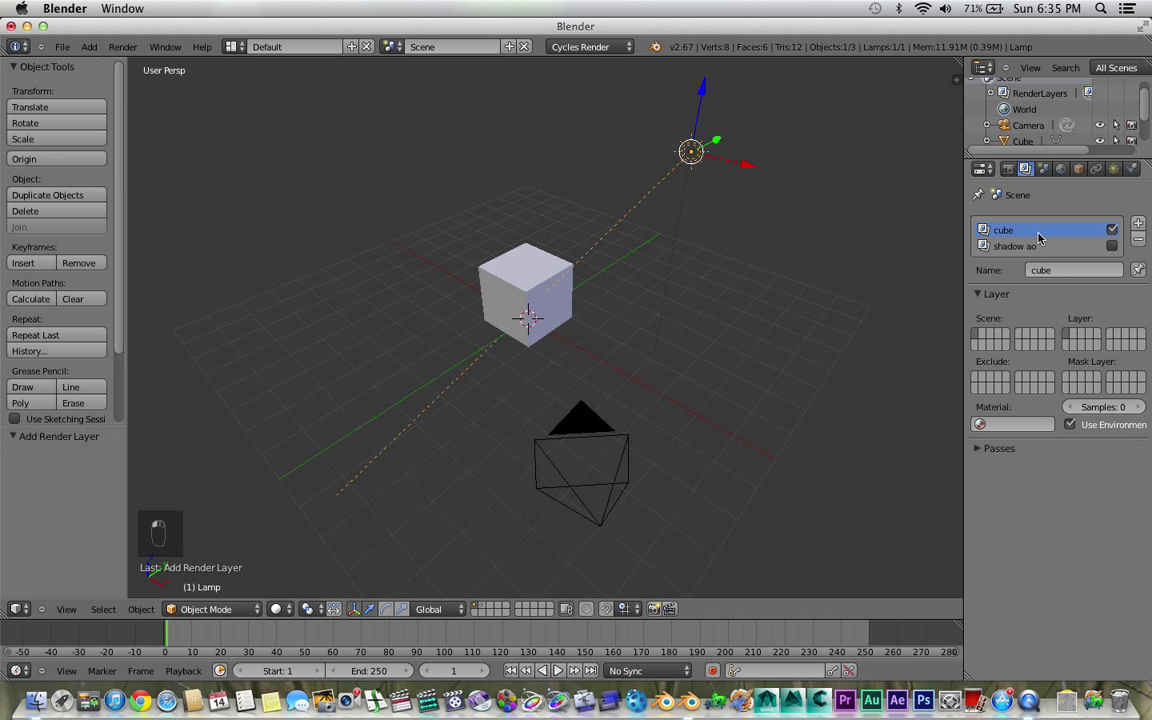
left_click(1016, 246)
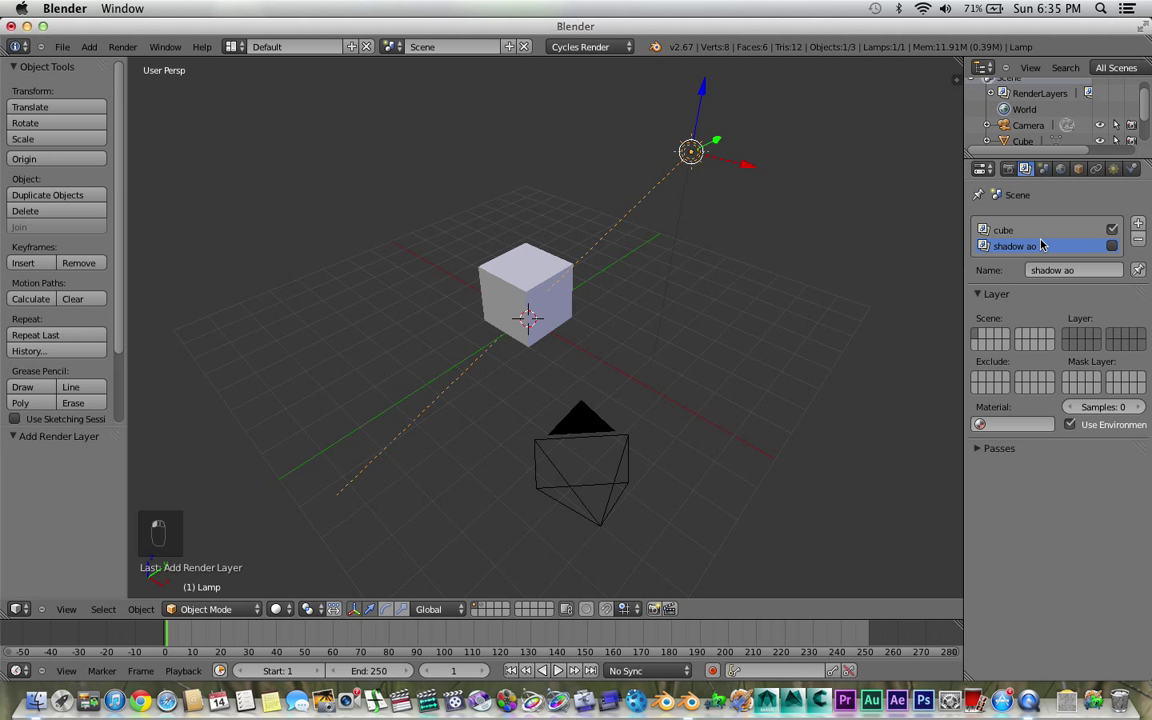
mouse_move(1032, 238)
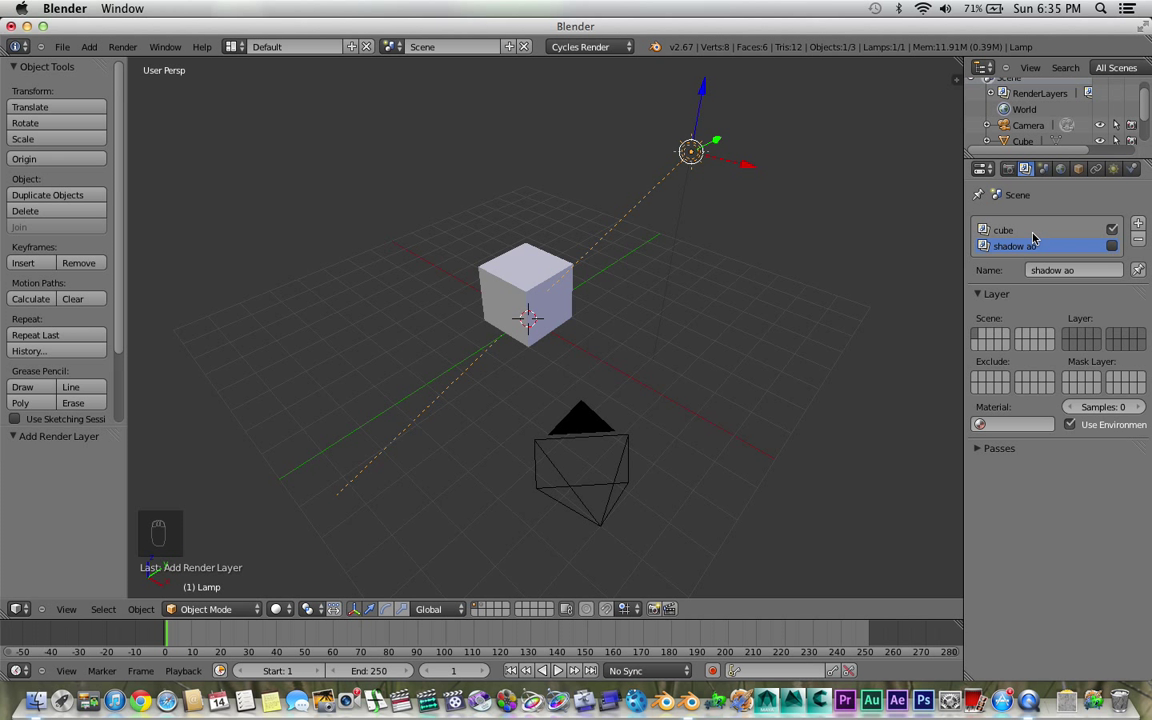
left_click(1004, 230)
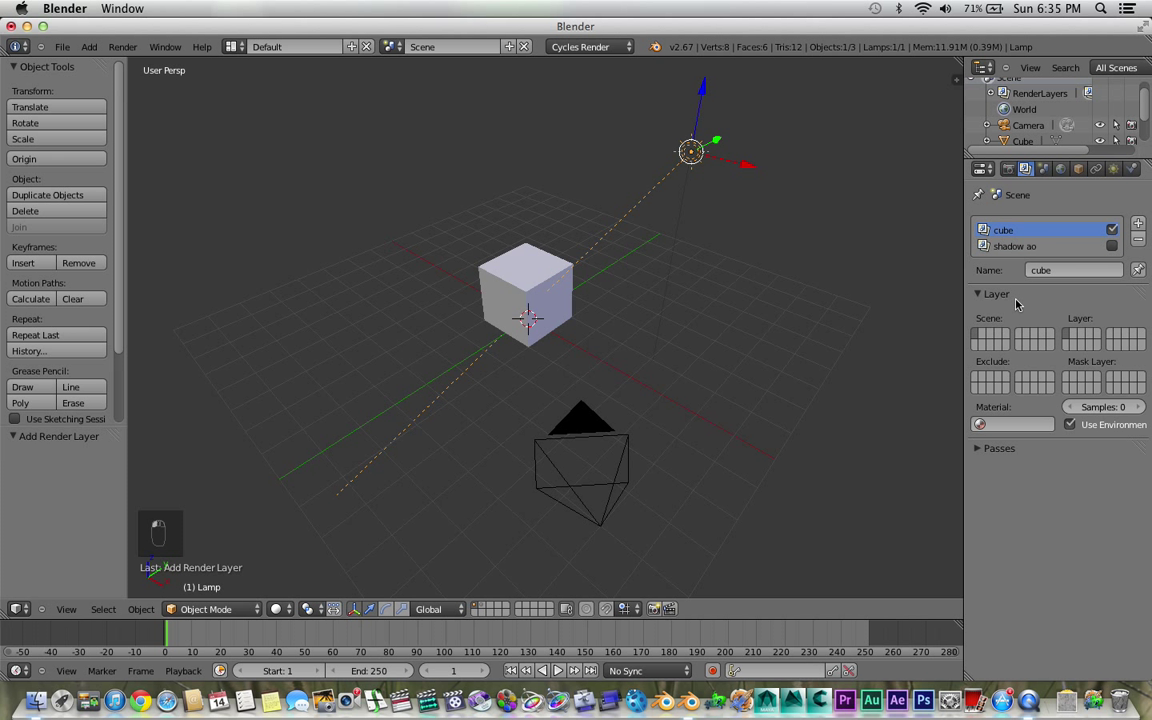
mouse_move(984, 336)
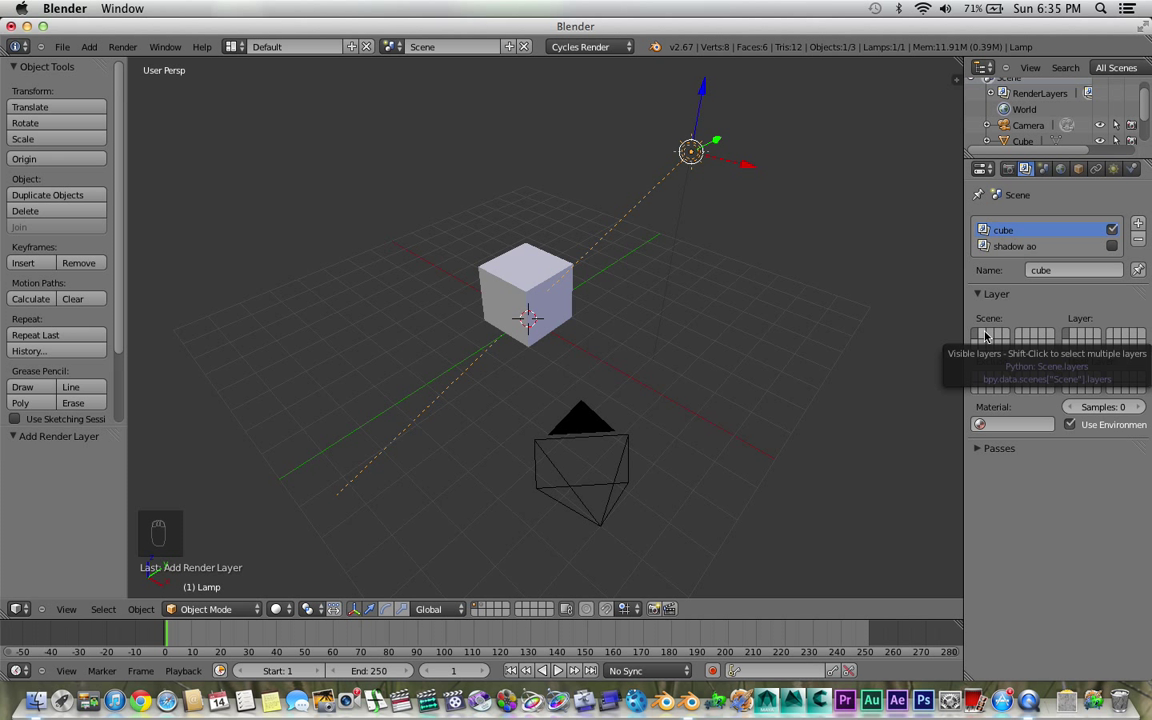
mouse_move(784, 344)
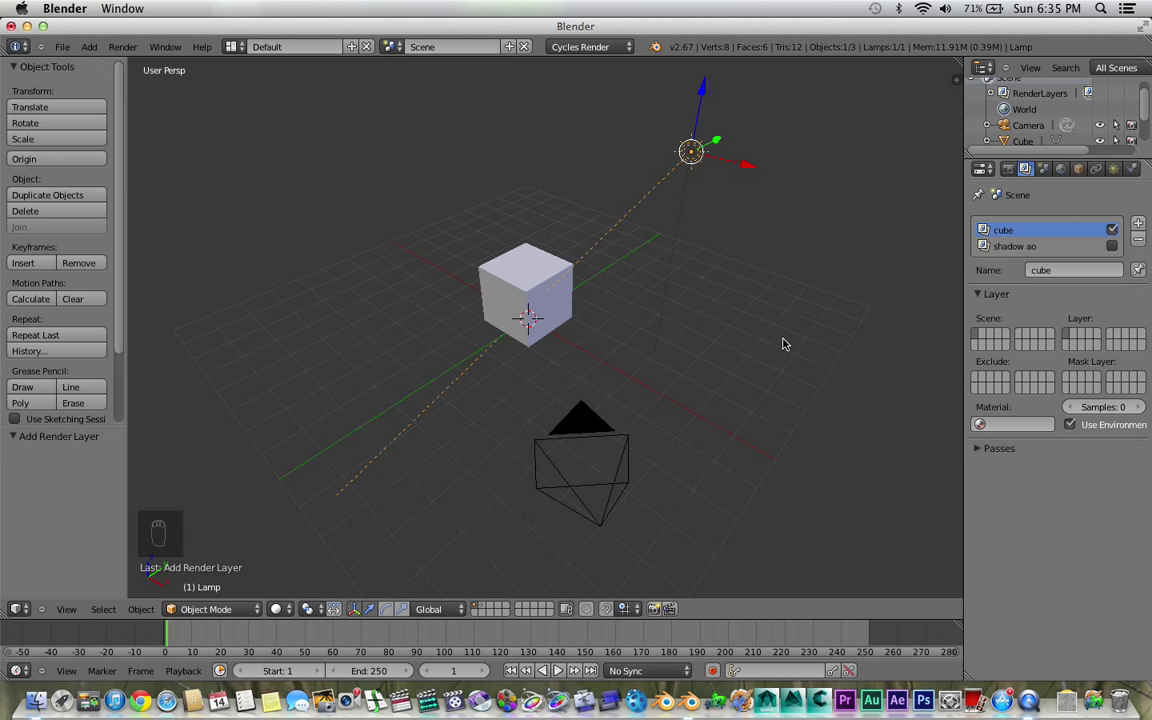
mouse_move(712, 328)
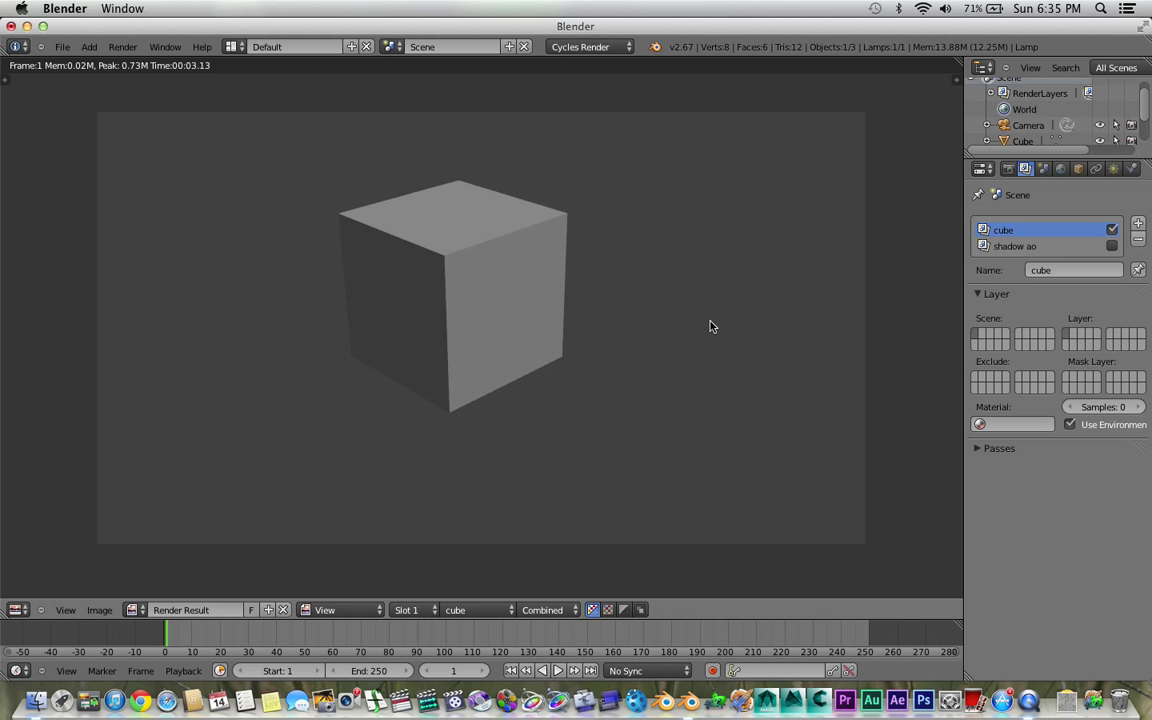
mouse_move(1008, 186)
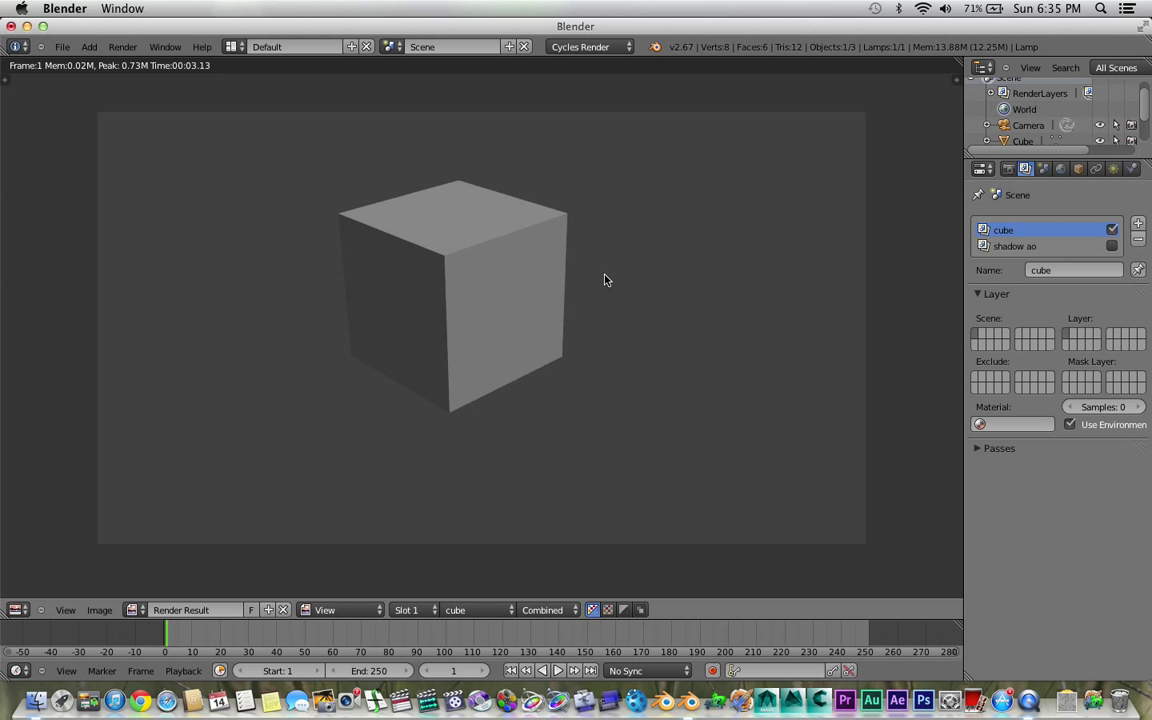
mouse_move(638, 268)
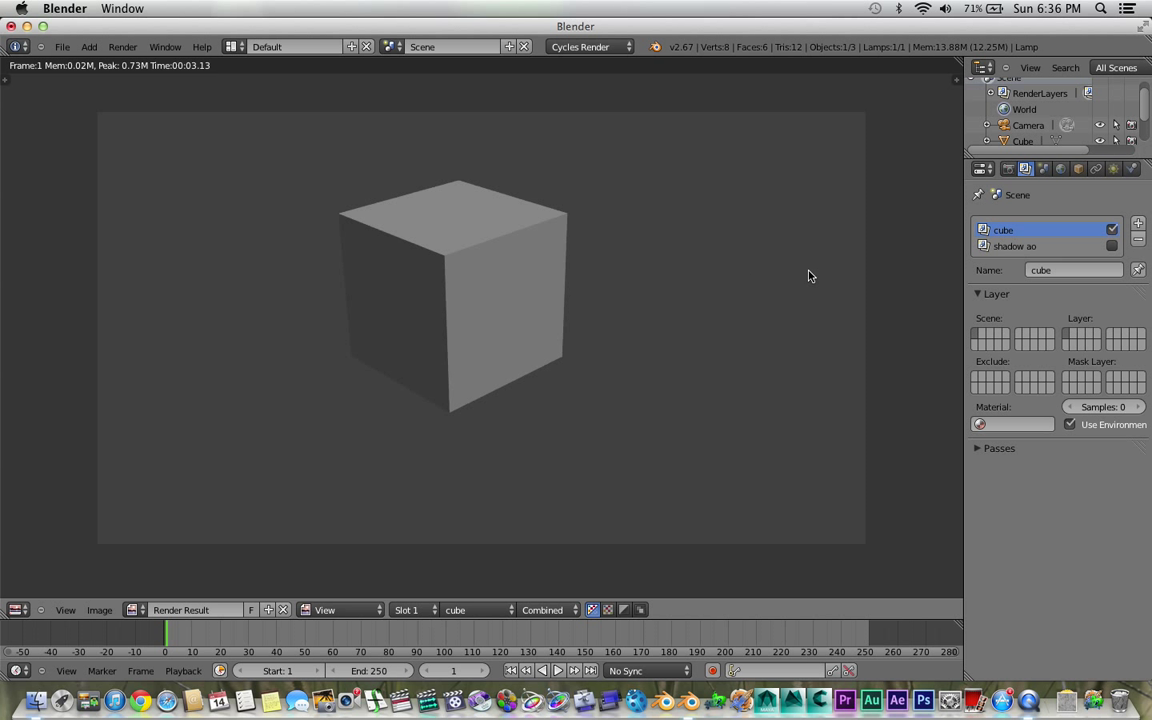
mouse_move(630, 292)
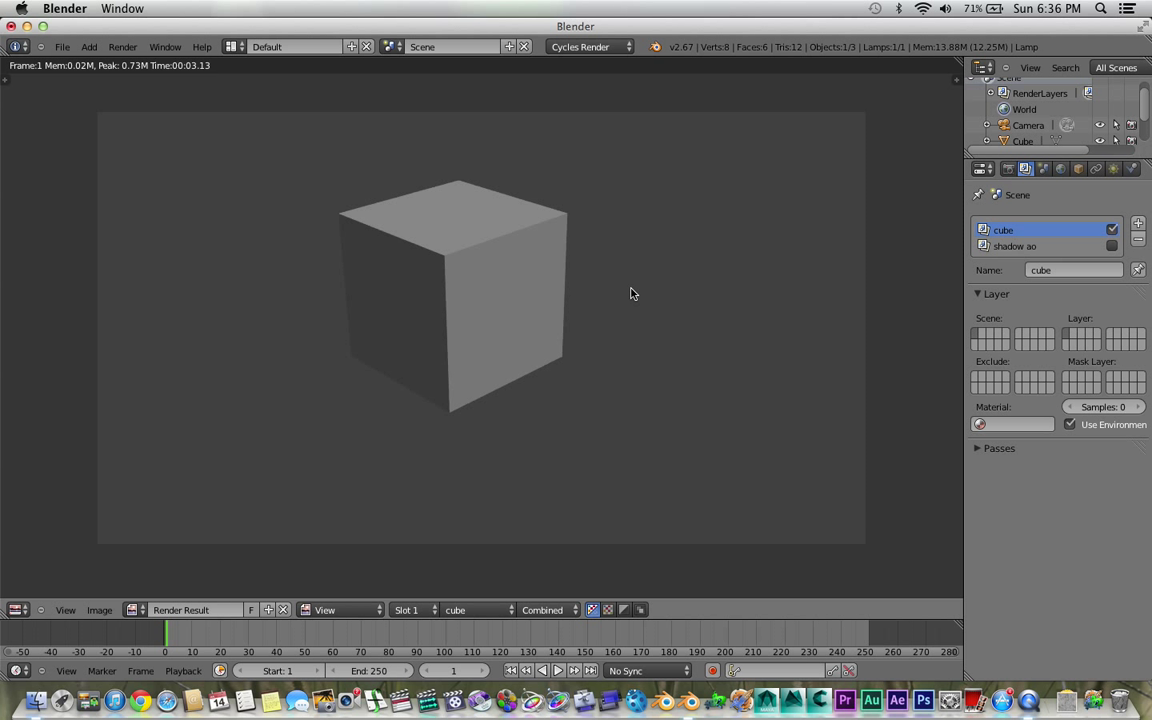
mouse_move(826, 304)
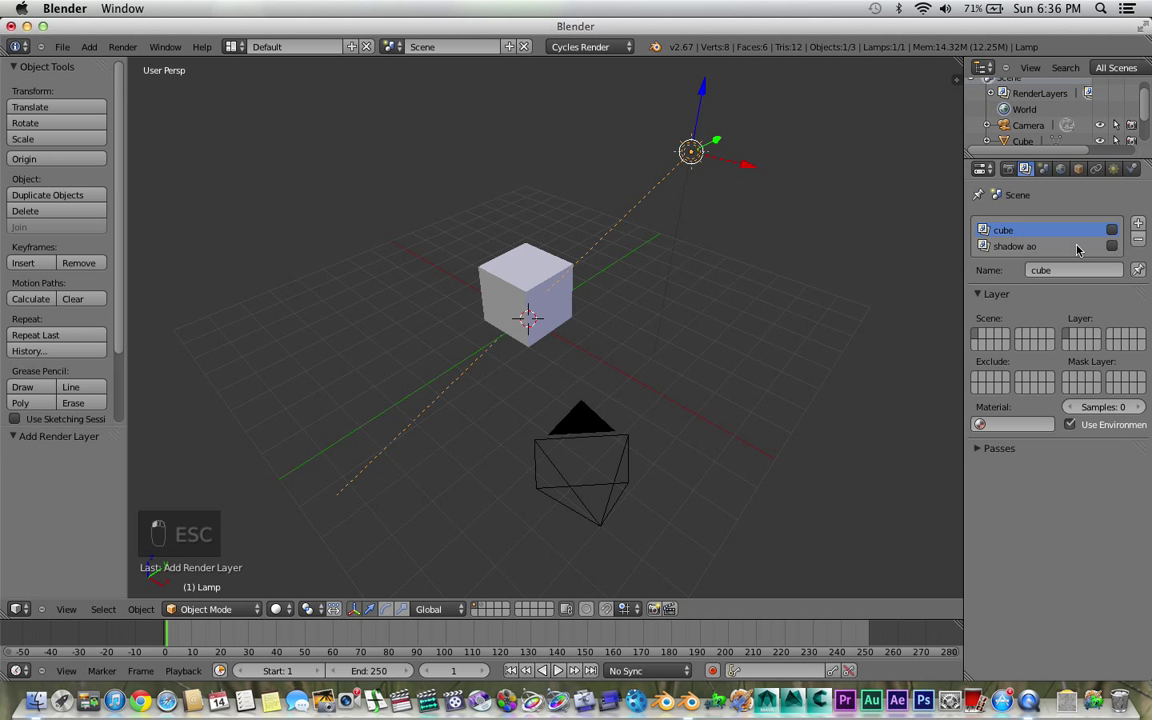
Make the shadow ao render layer active and expand its Passes panel
left_click(1016, 246)
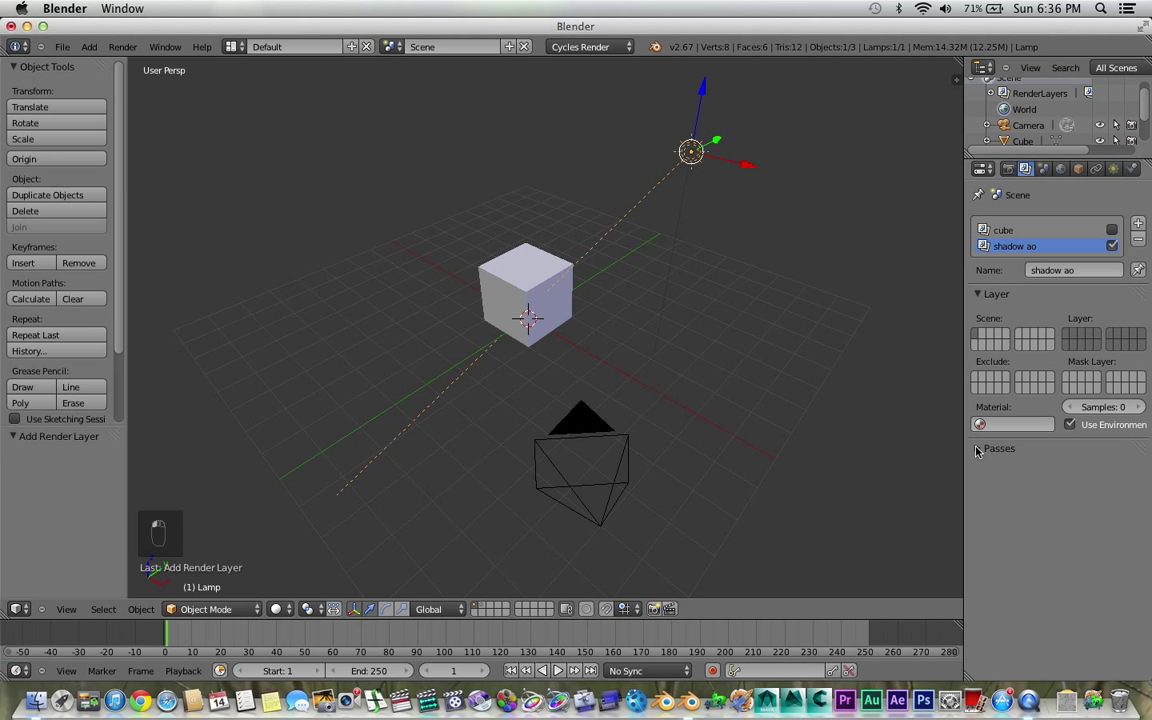
left_click(980, 448)
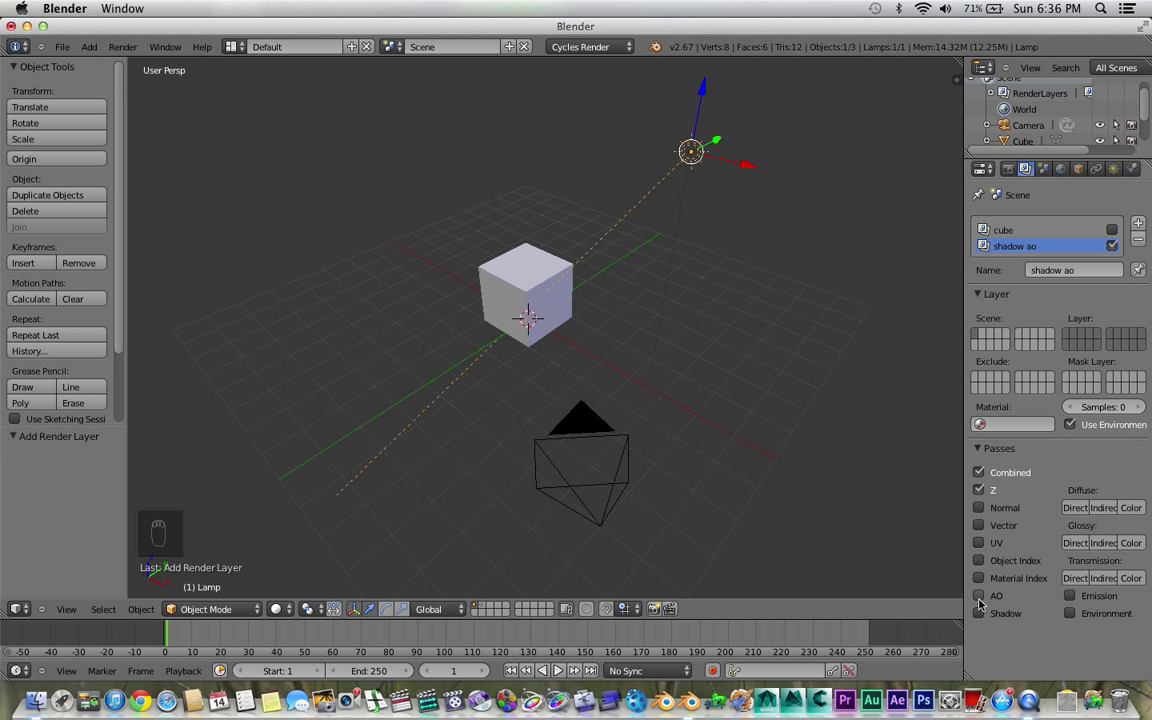
left_click(978, 596)
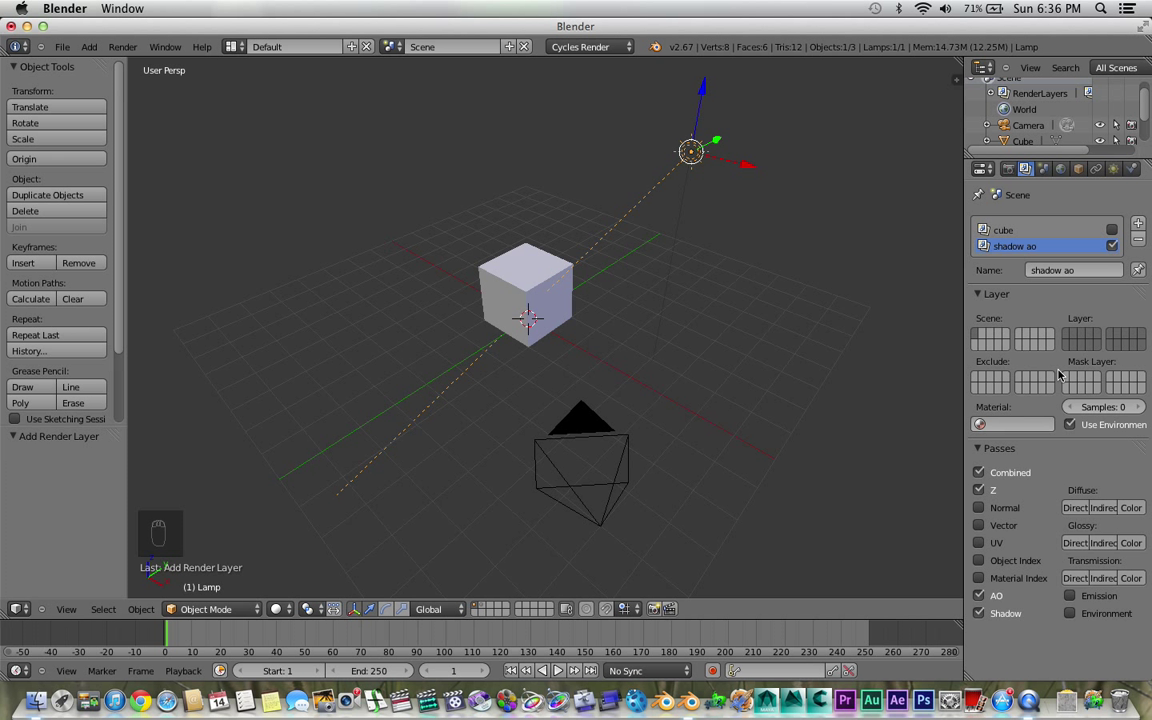
mouse_move(1056, 368)
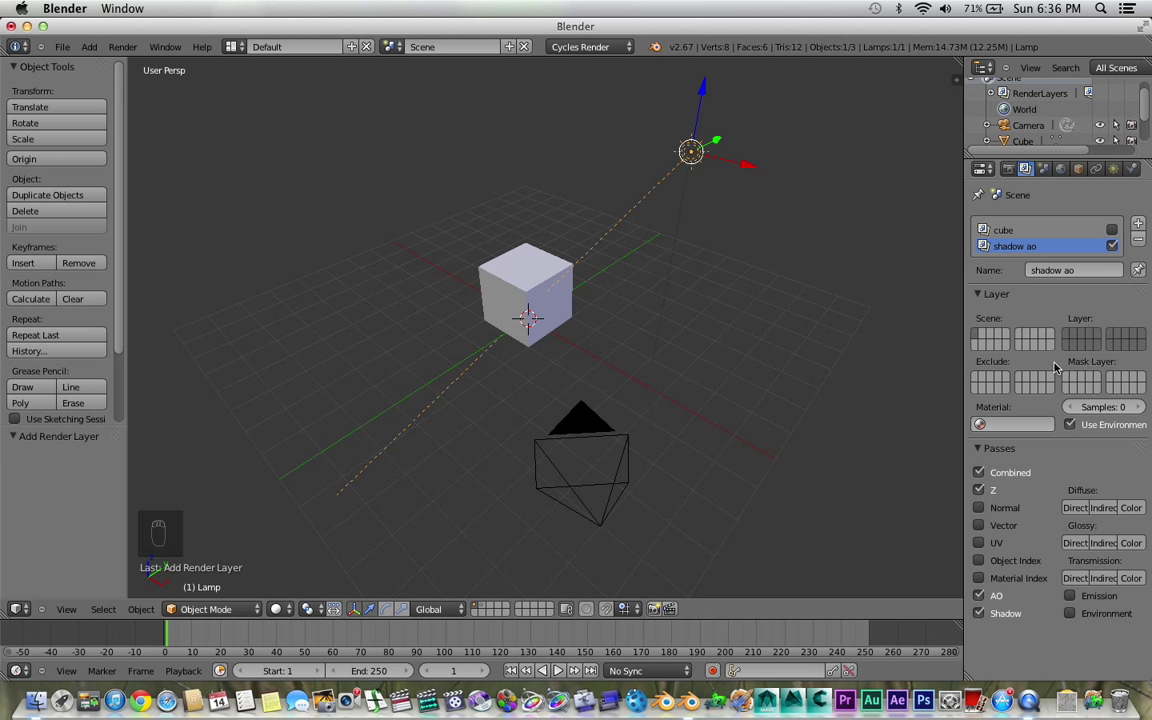
mouse_move(1062, 342)
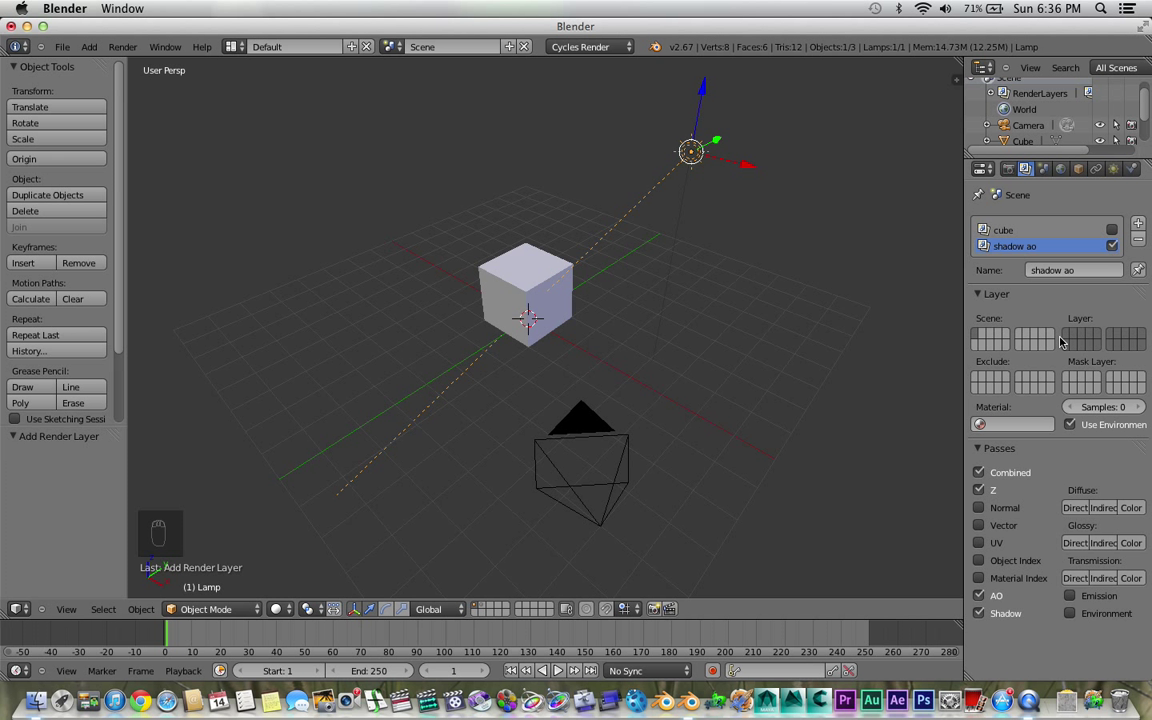
mouse_move(1064, 336)
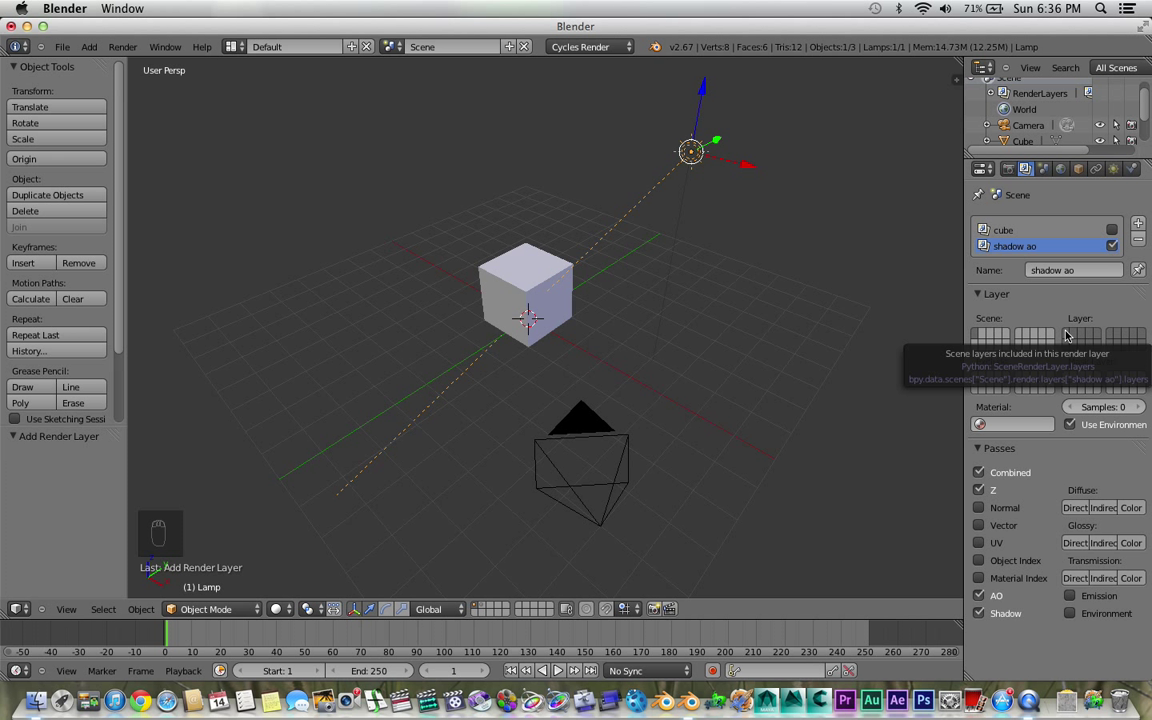
mouse_move(1068, 342)
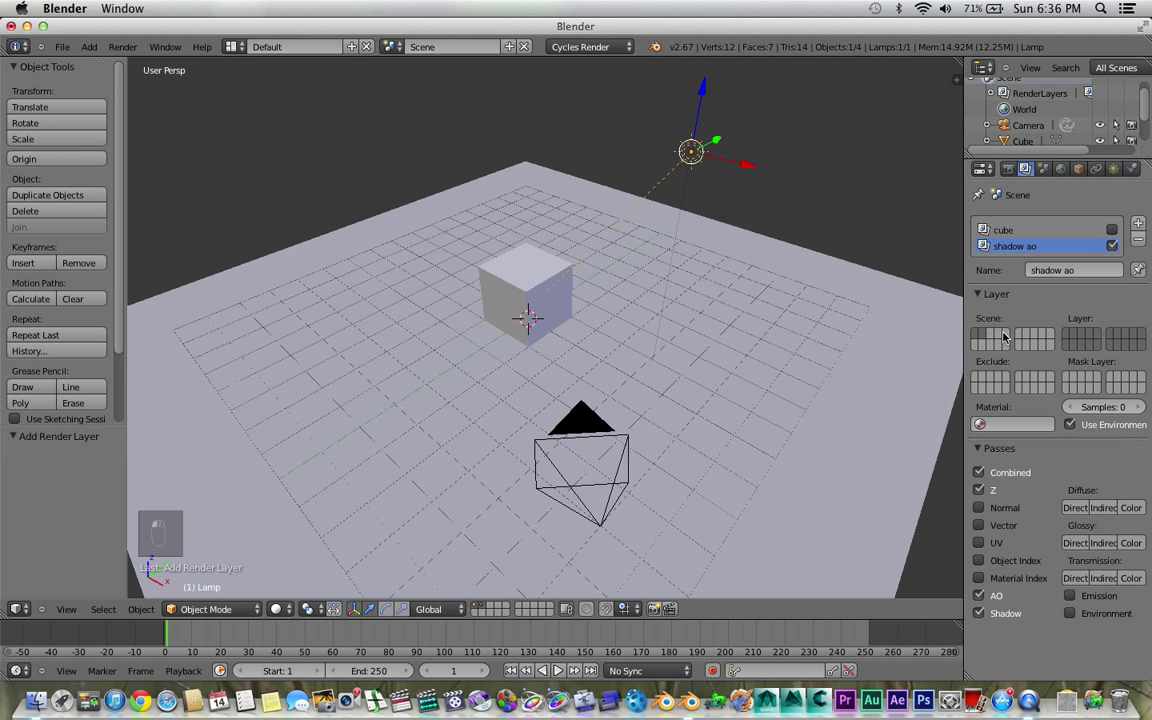
mouse_move(1068, 336)
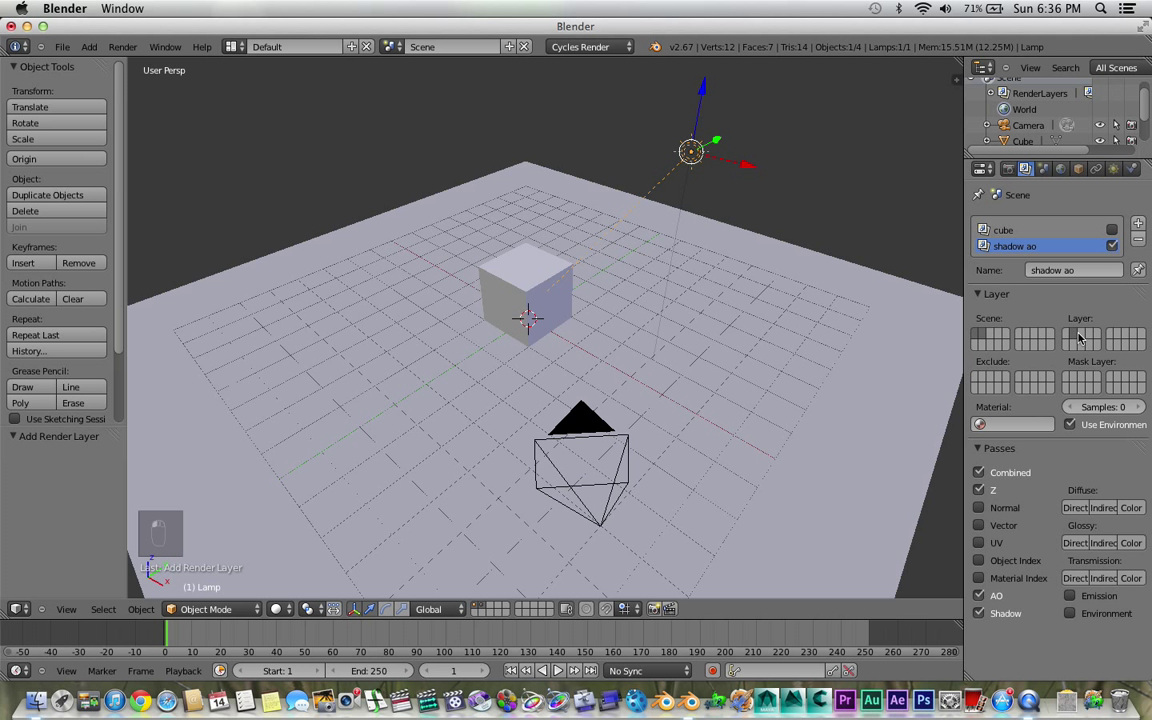
mouse_move(630, 220)
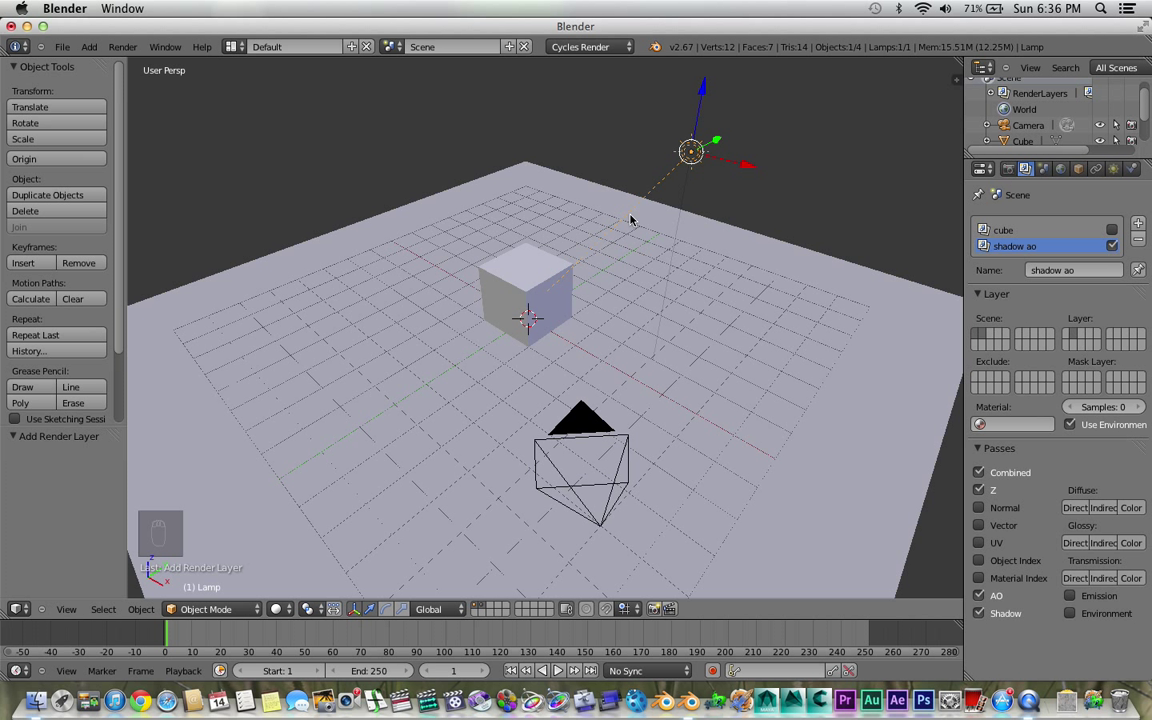
Switch to the Compositing screen layout and enable Use Nodes for the scene
left_click(232, 46)
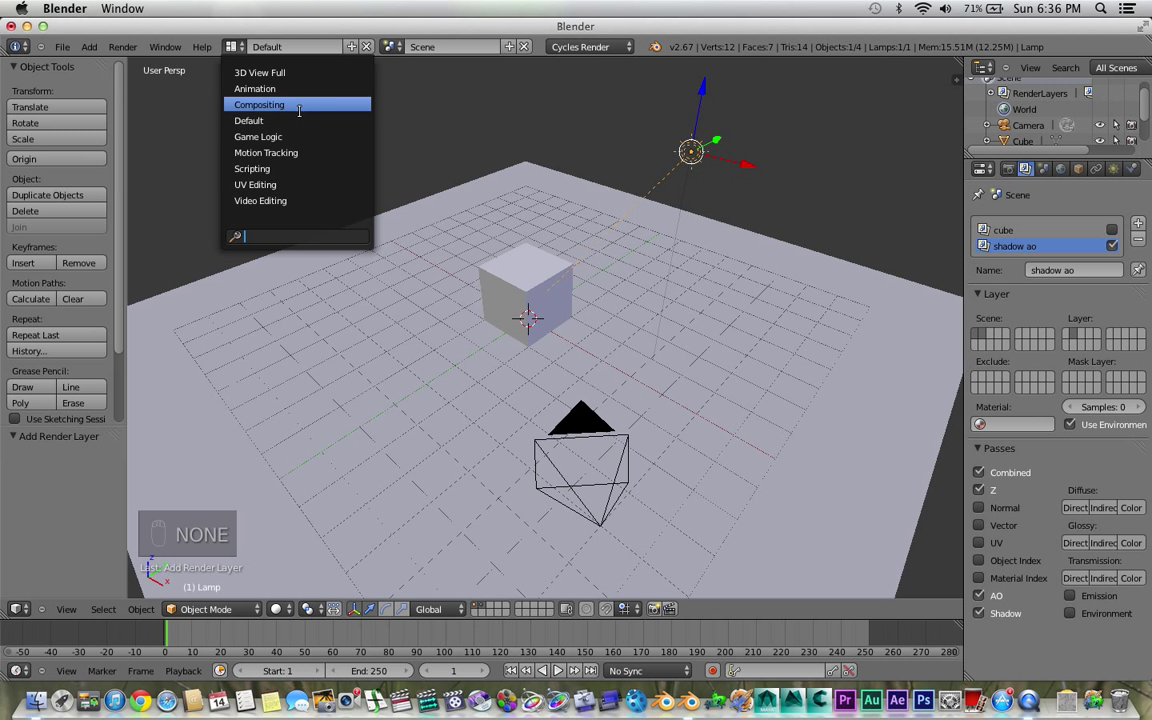
left_click(232, 46)
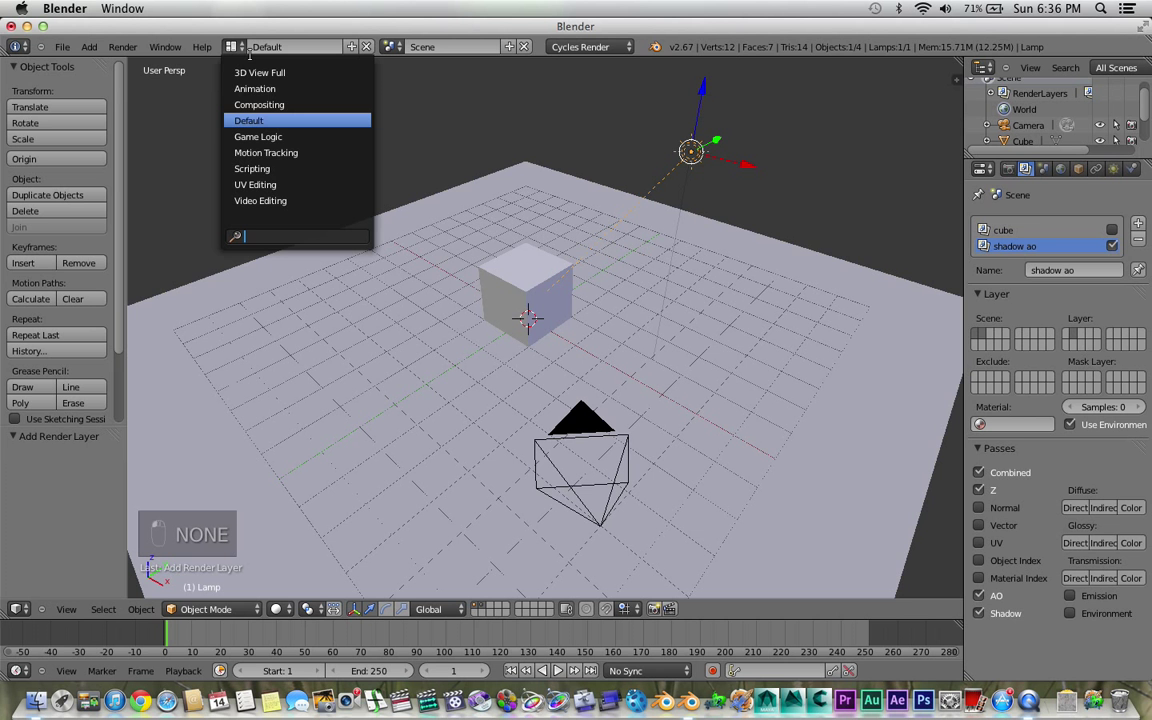
left_click(260, 104)
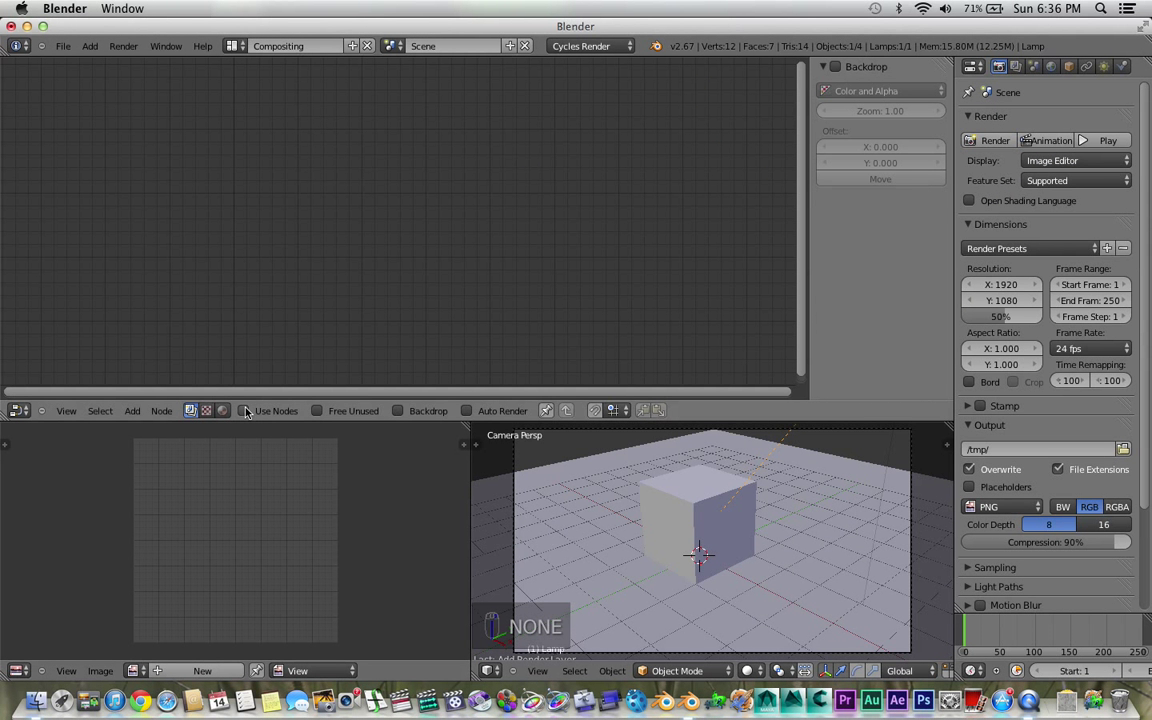
left_click(244, 410)
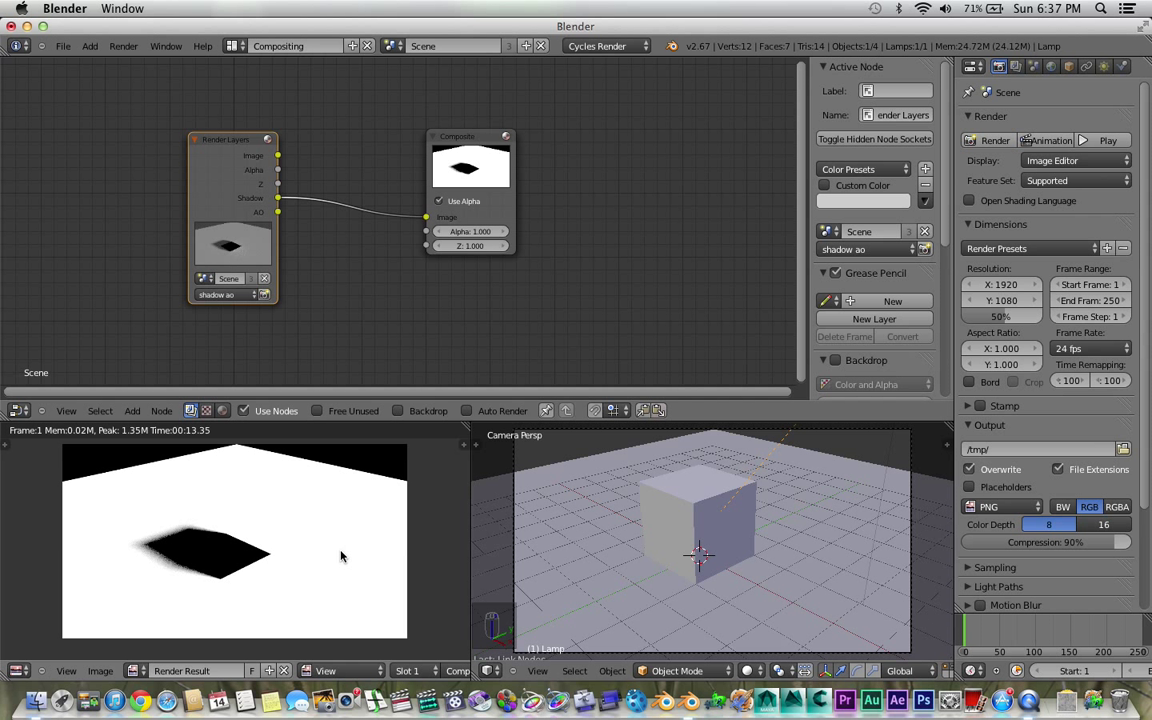
mouse_move(360, 544)
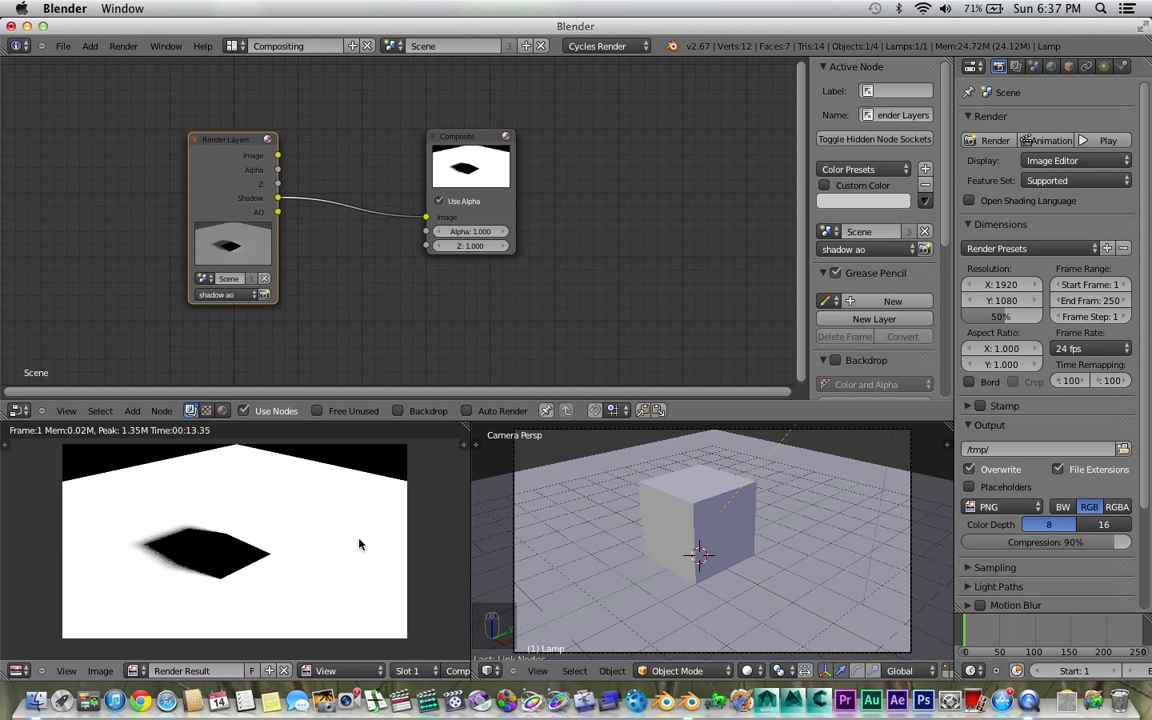
mouse_move(350, 544)
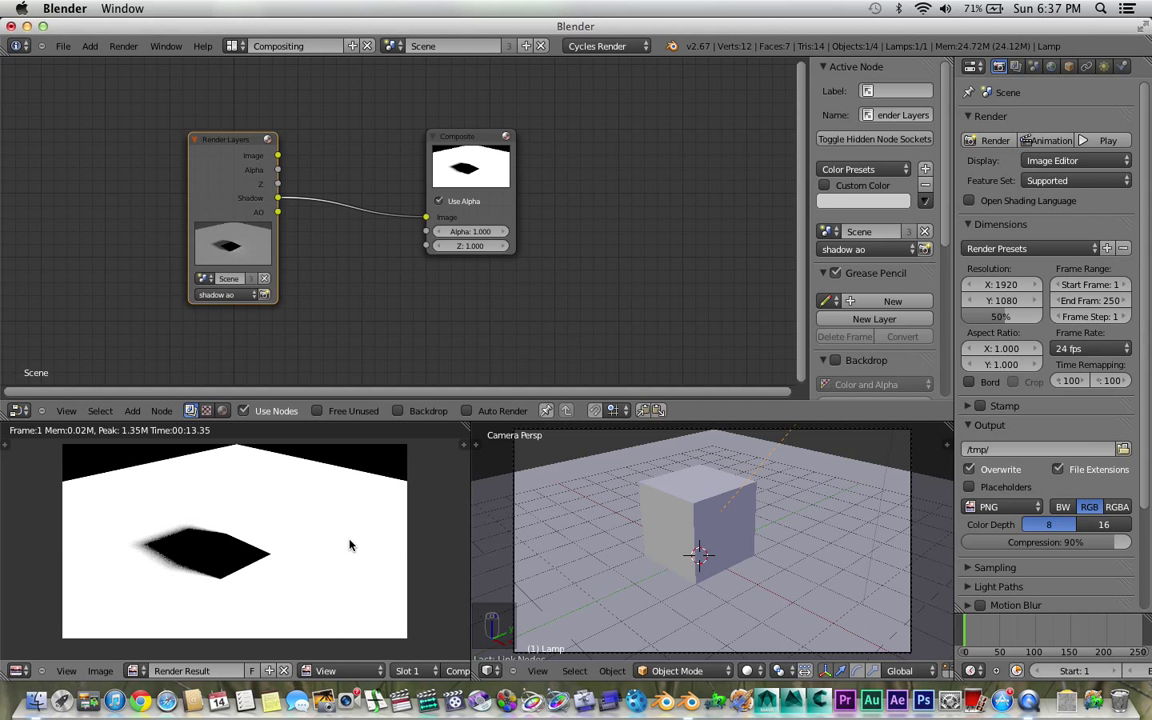
mouse_move(220, 398)
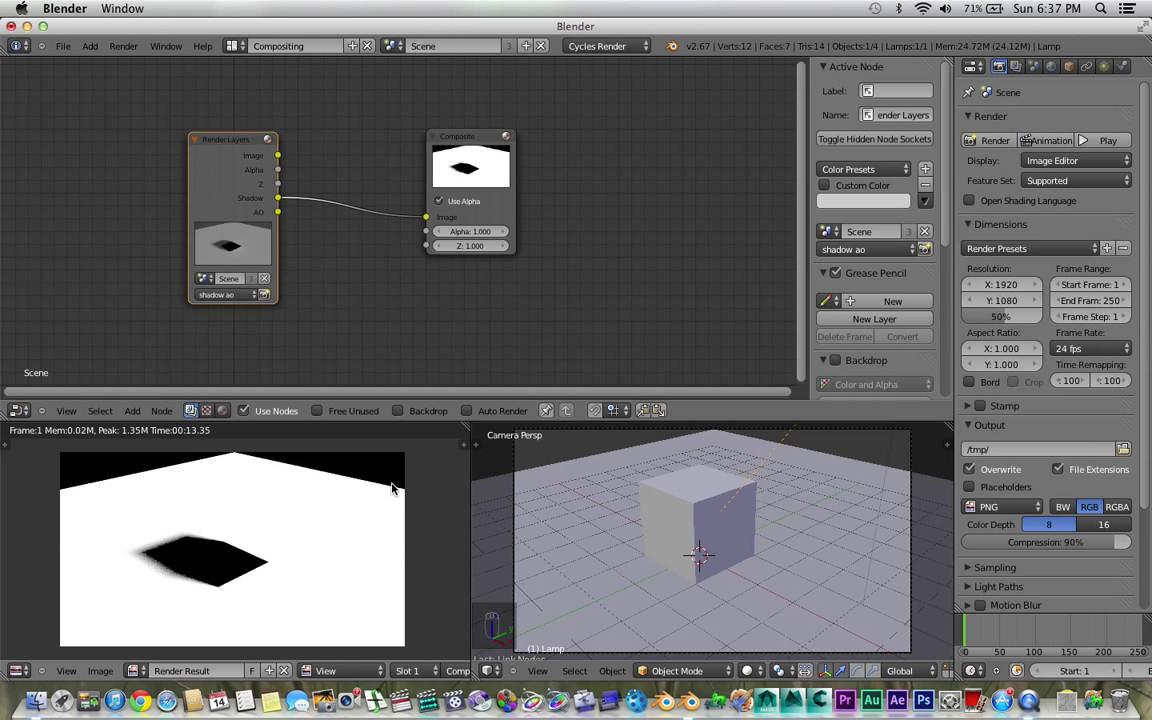
mouse_move(452, 520)
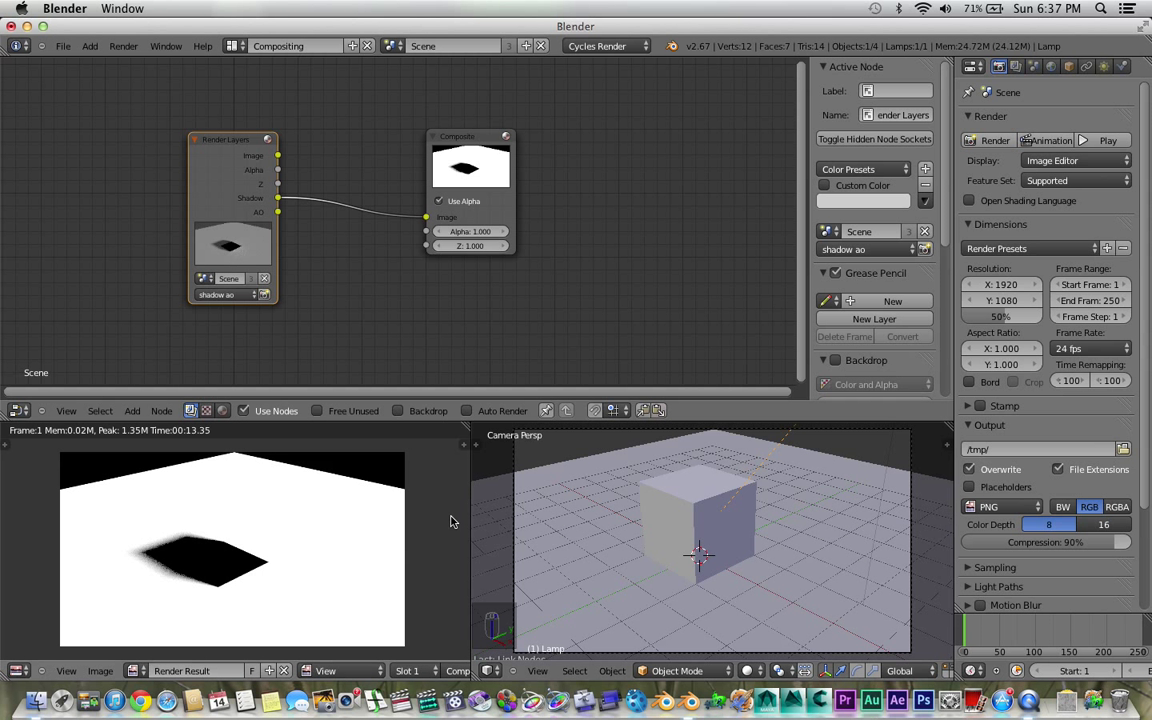
mouse_move(444, 540)
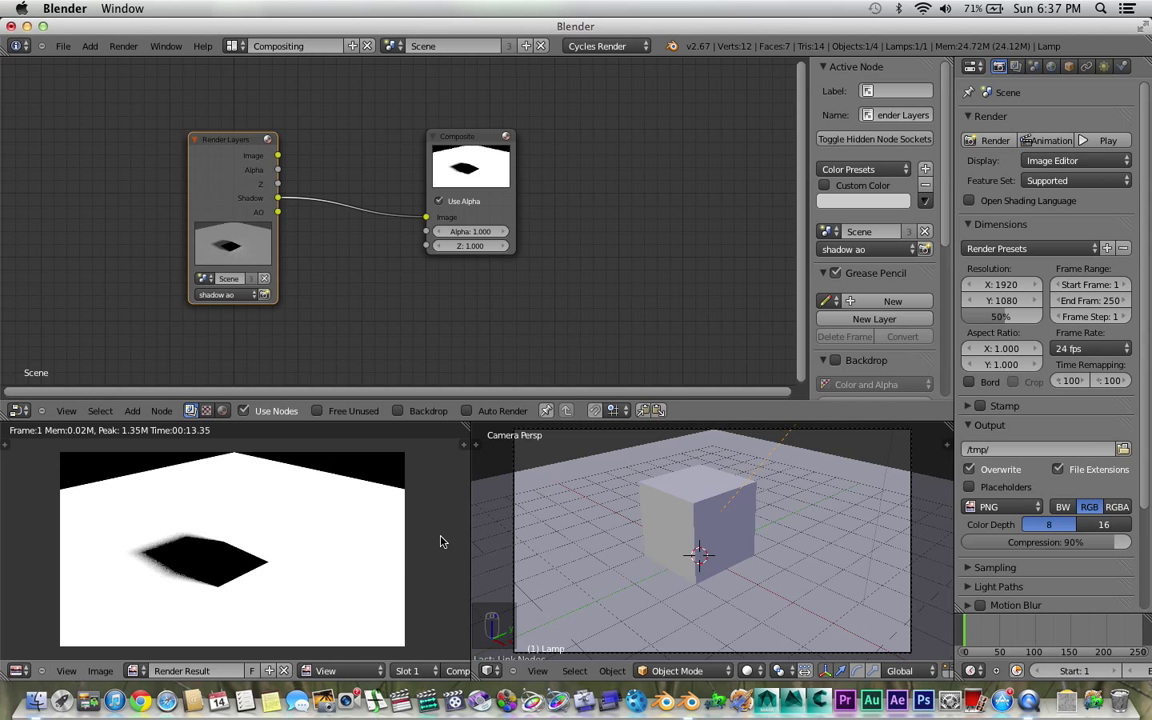
mouse_move(408, 512)
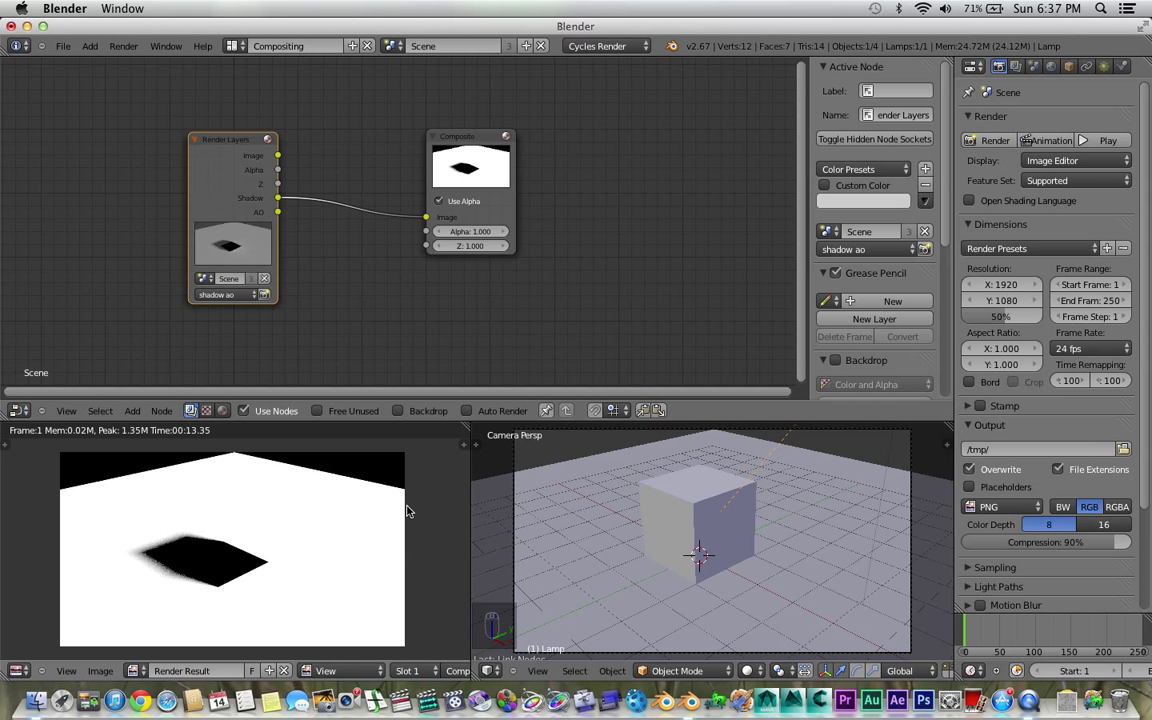